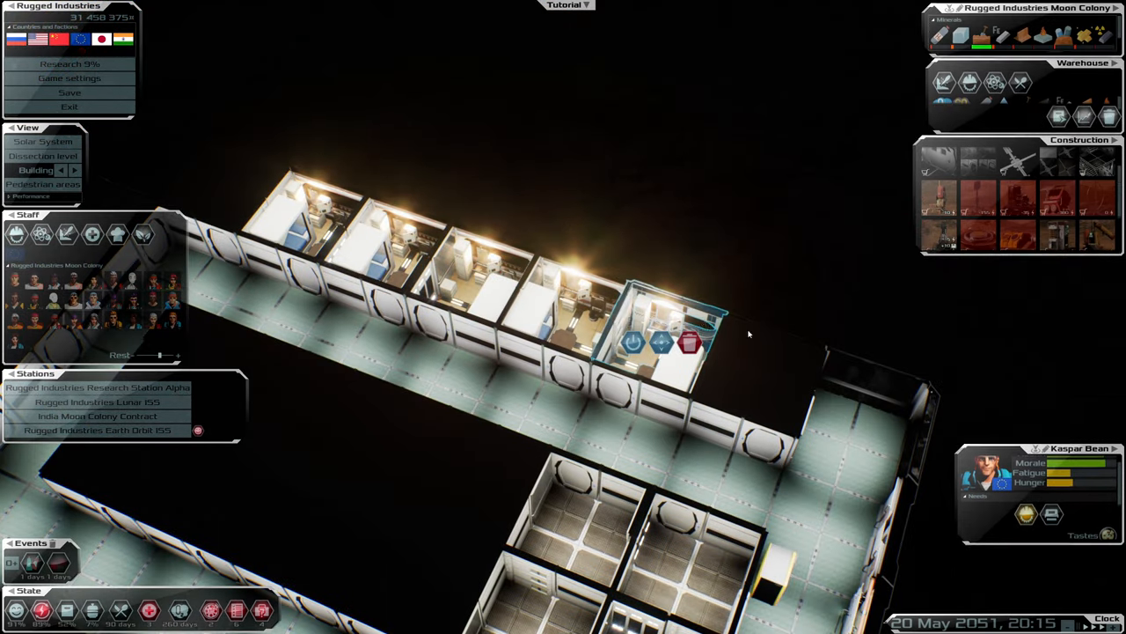
- Place a scaffolding cage block on the lunar ground beside the base
click(669, 325)
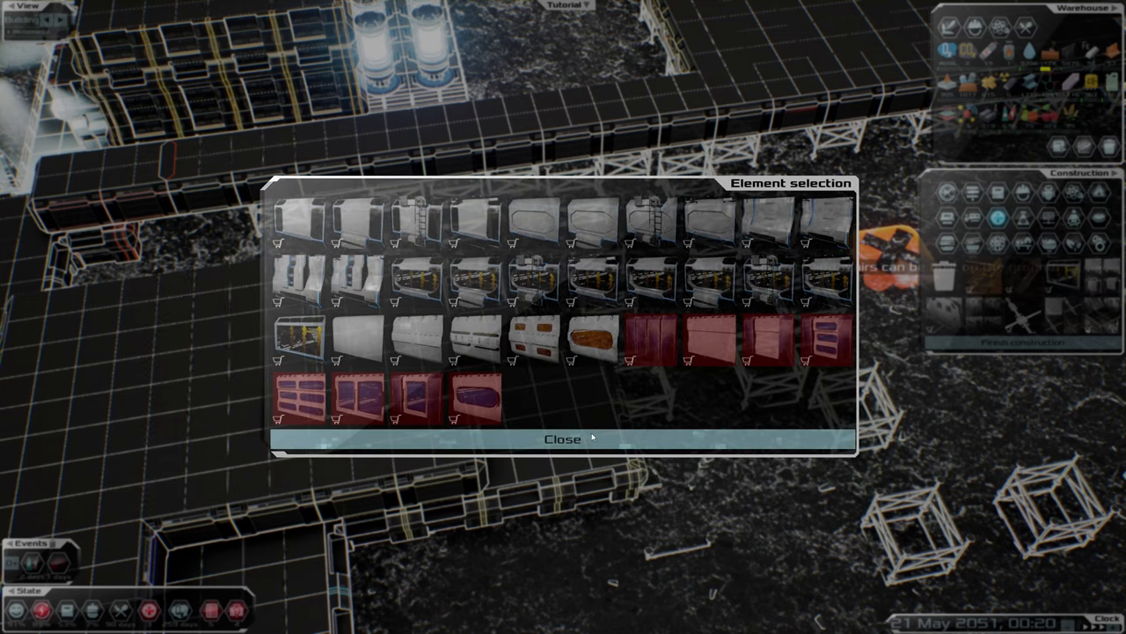
mouse_move(533, 339)
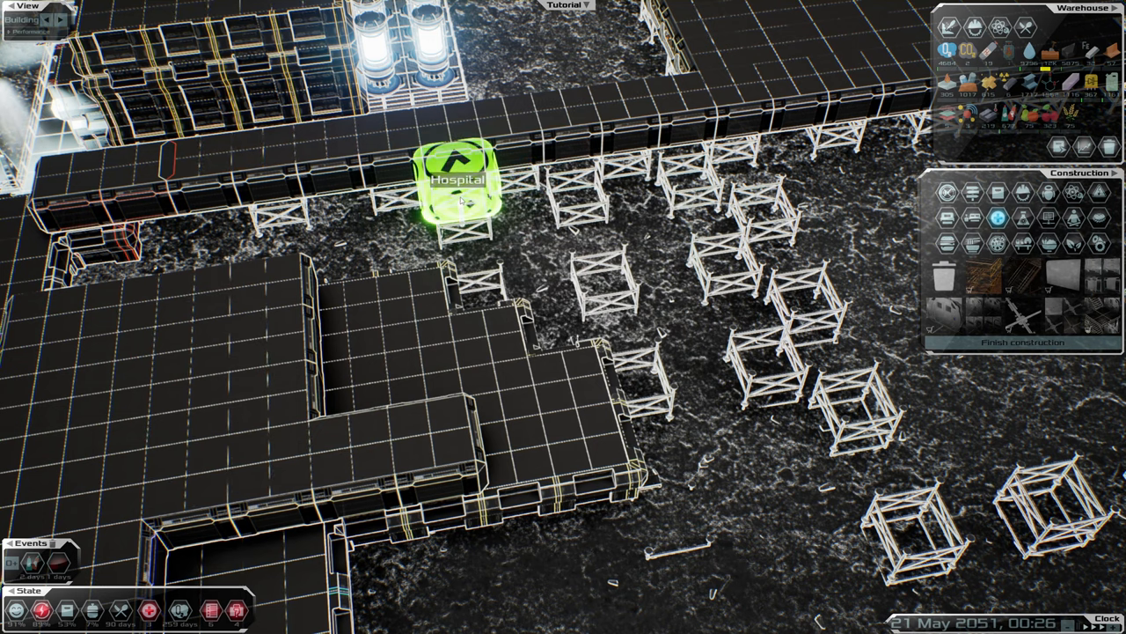
- Choose two cage elements from the Element selection panel to build next
click(458, 189)
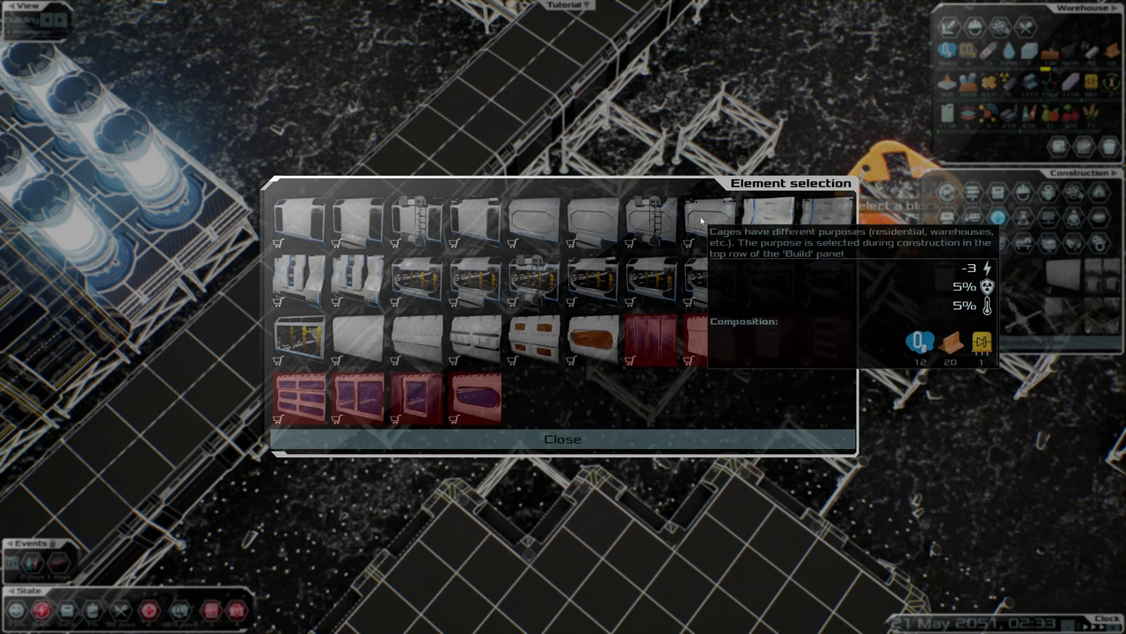
click(563, 438)
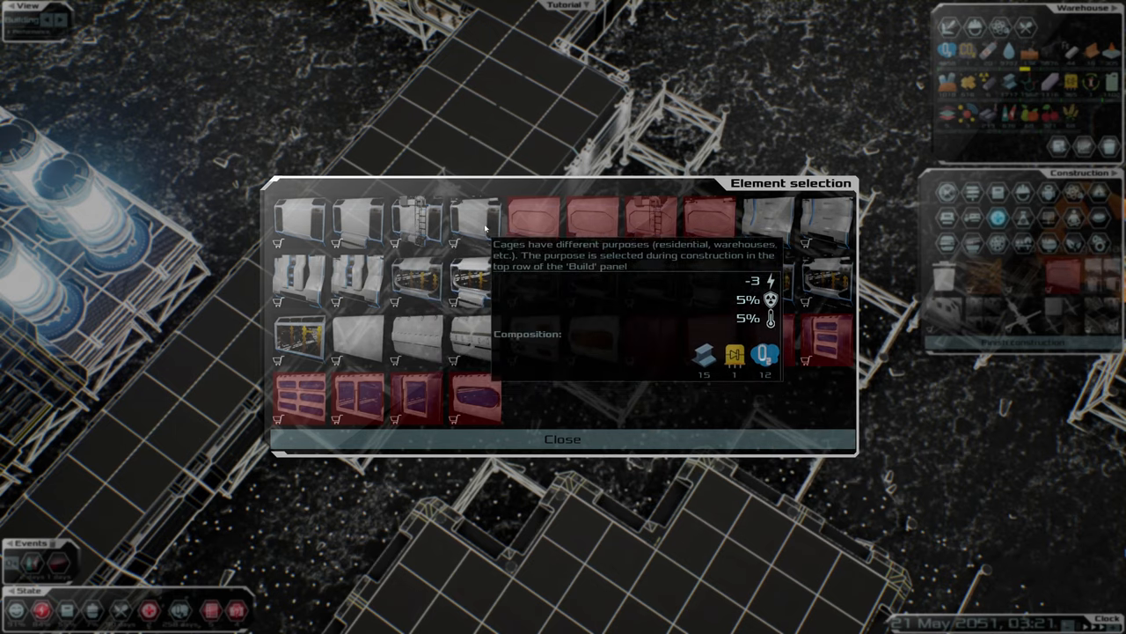
click(563, 438)
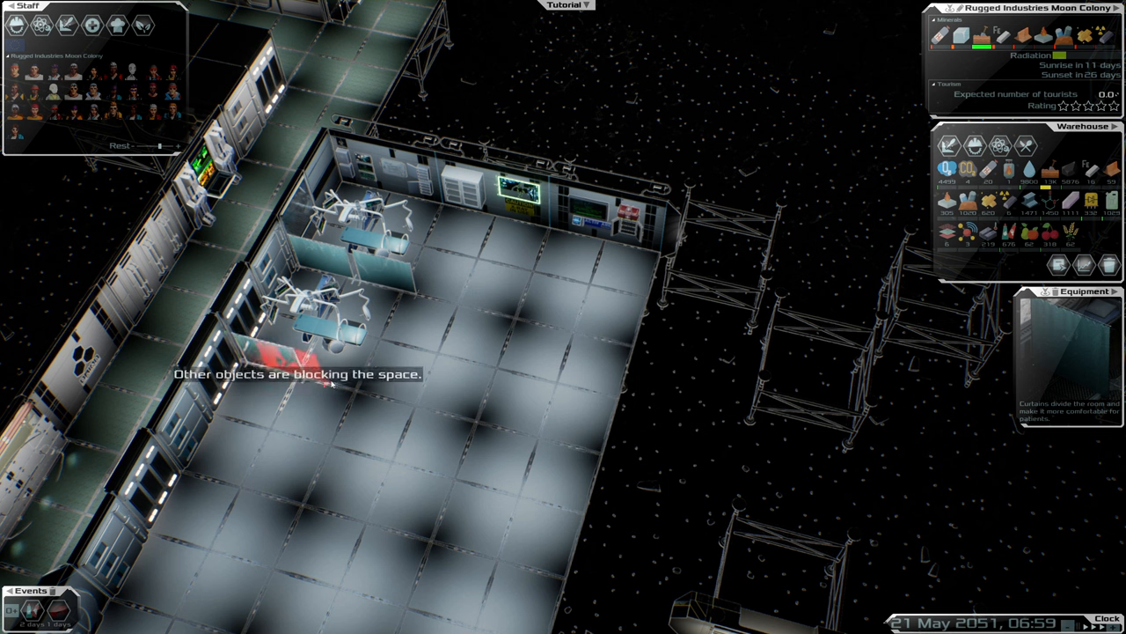
mouse_move(440, 308)
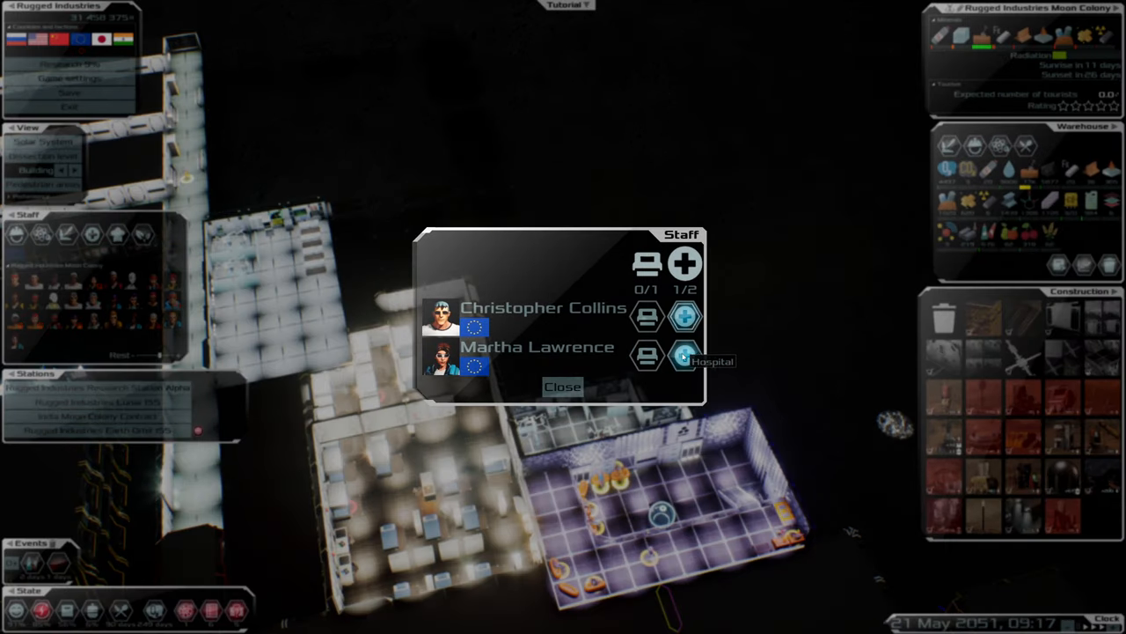
- Assign the second staff member to the Hospital and close the Staff window
click(561, 386)
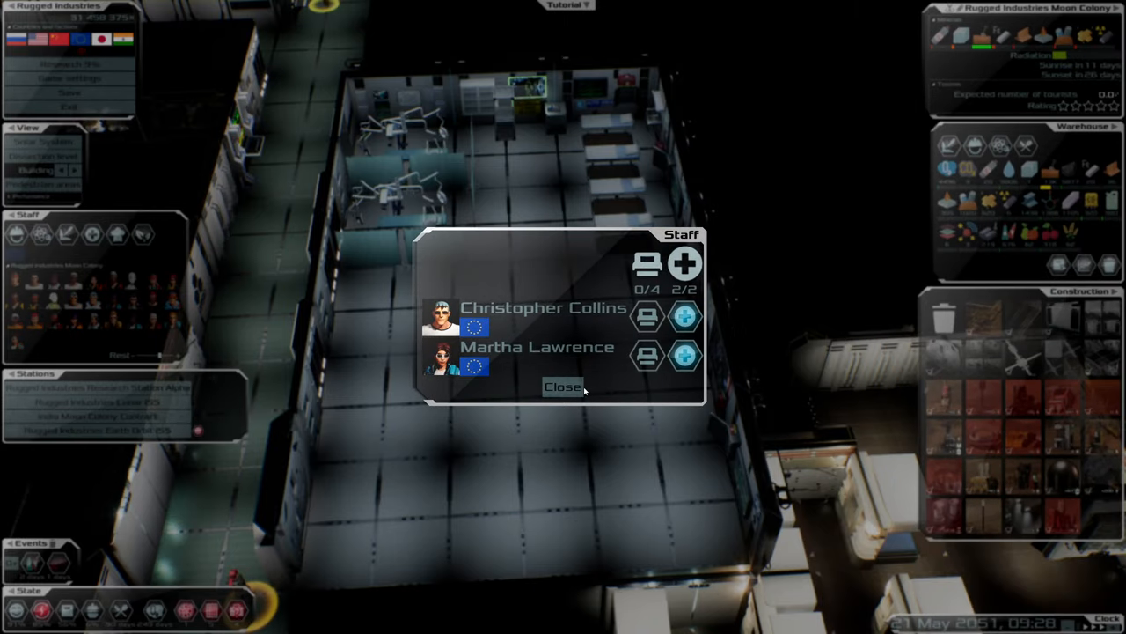
click(561, 387)
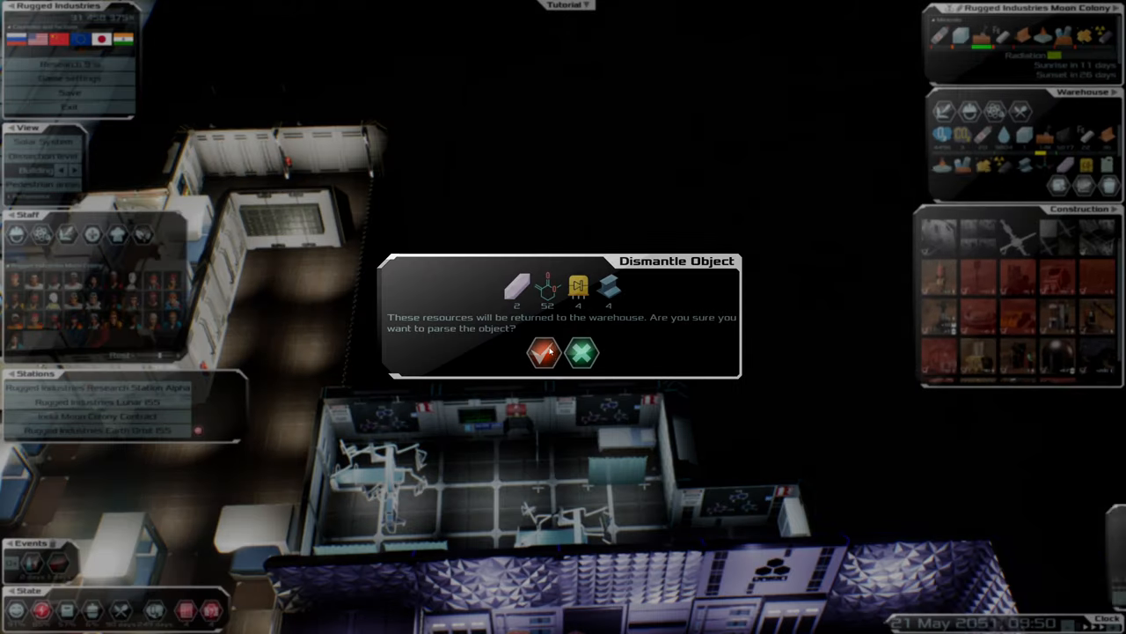
- Confirm dismantling two old objects so their resources return to the warehouse
click(582, 351)
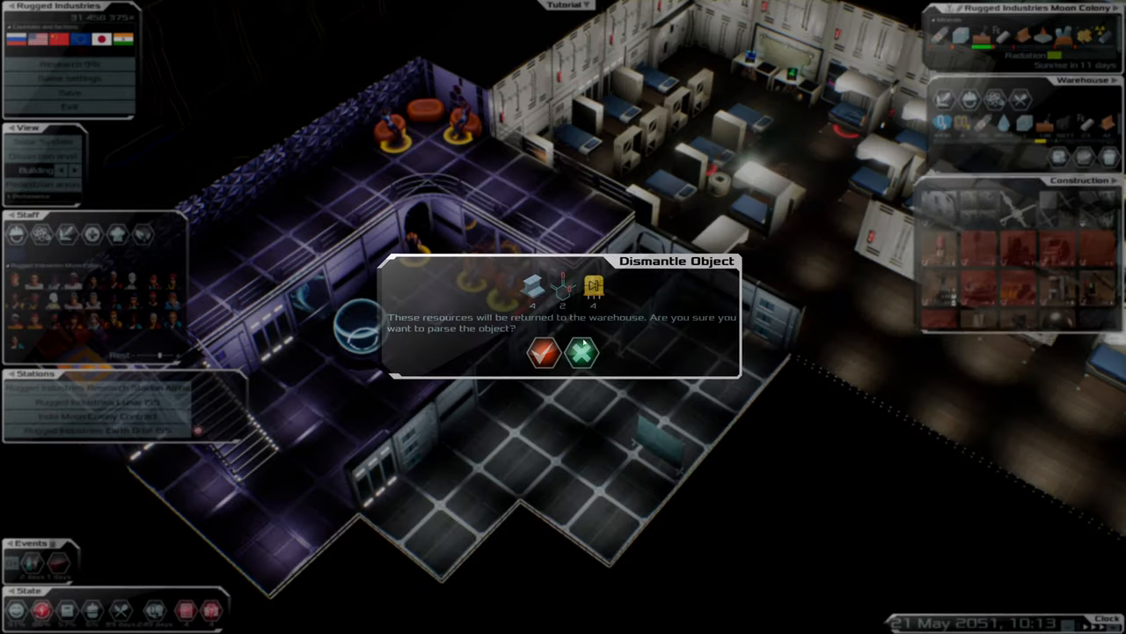
click(582, 352)
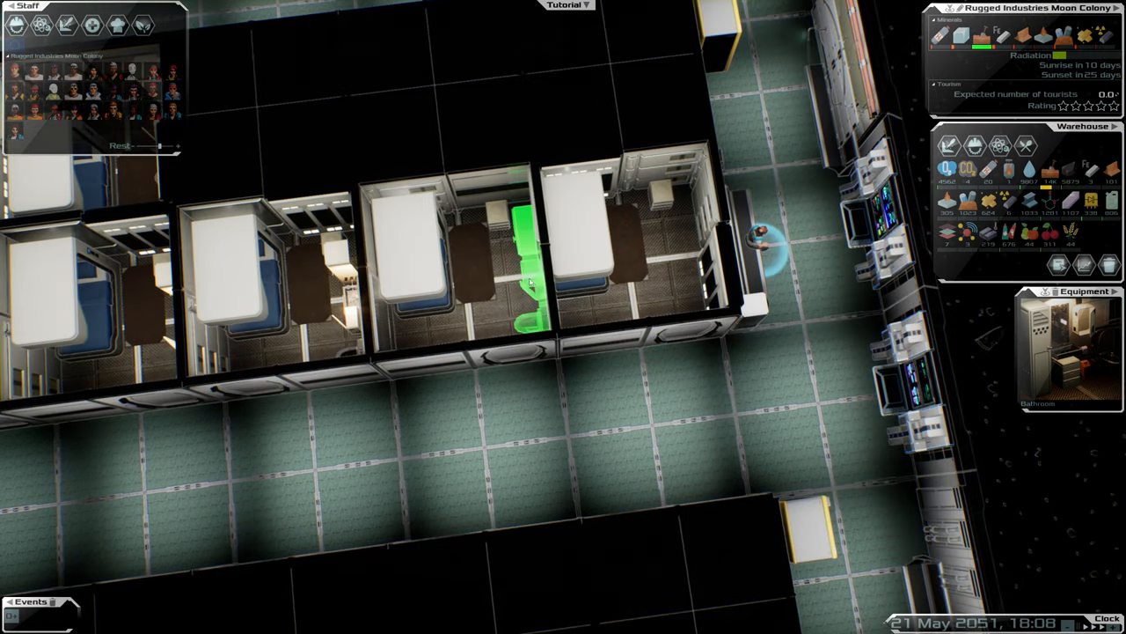
- Place the Bathroom toilet inside the small apartment room
click(523, 273)
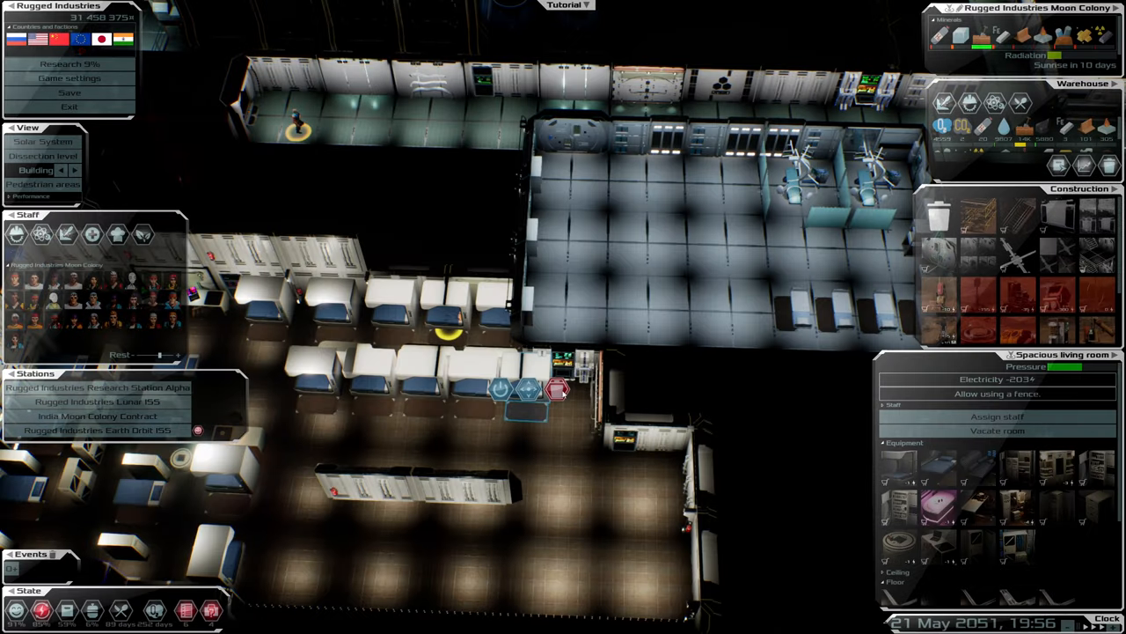
- Dismantle a living room bed pod for its resources and select the next one to clear
click(559, 389)
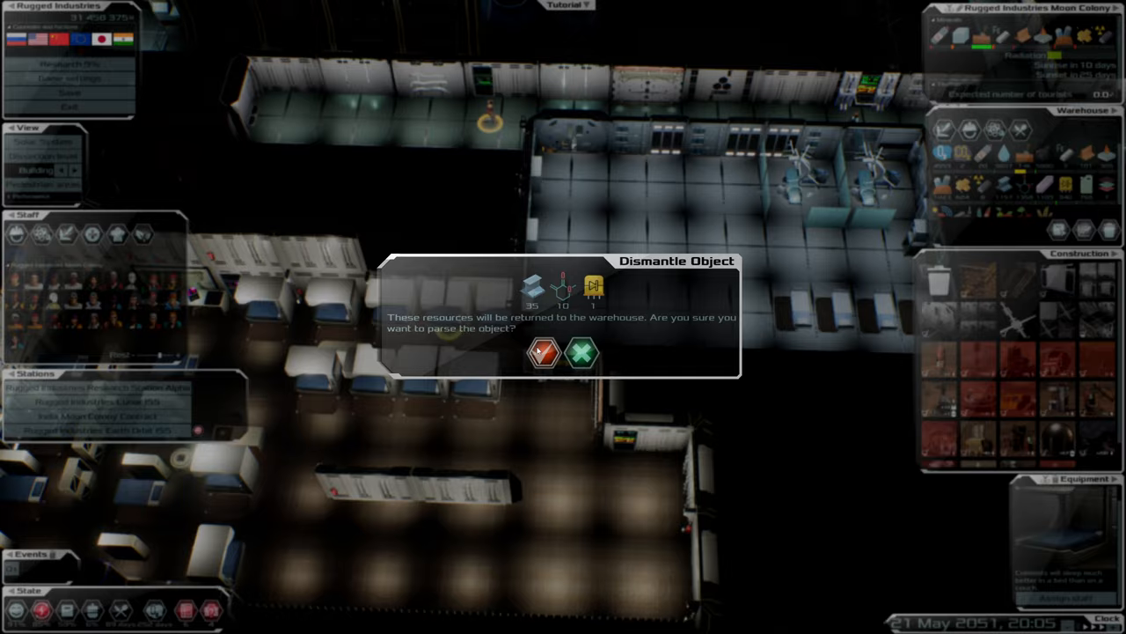
click(583, 353)
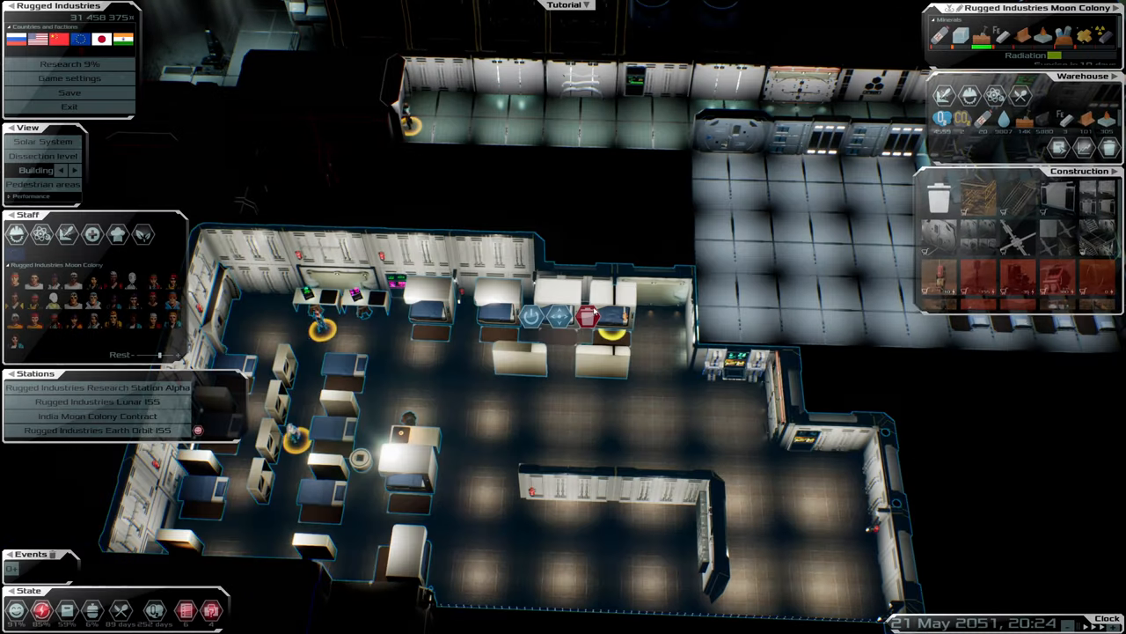
click(590, 316)
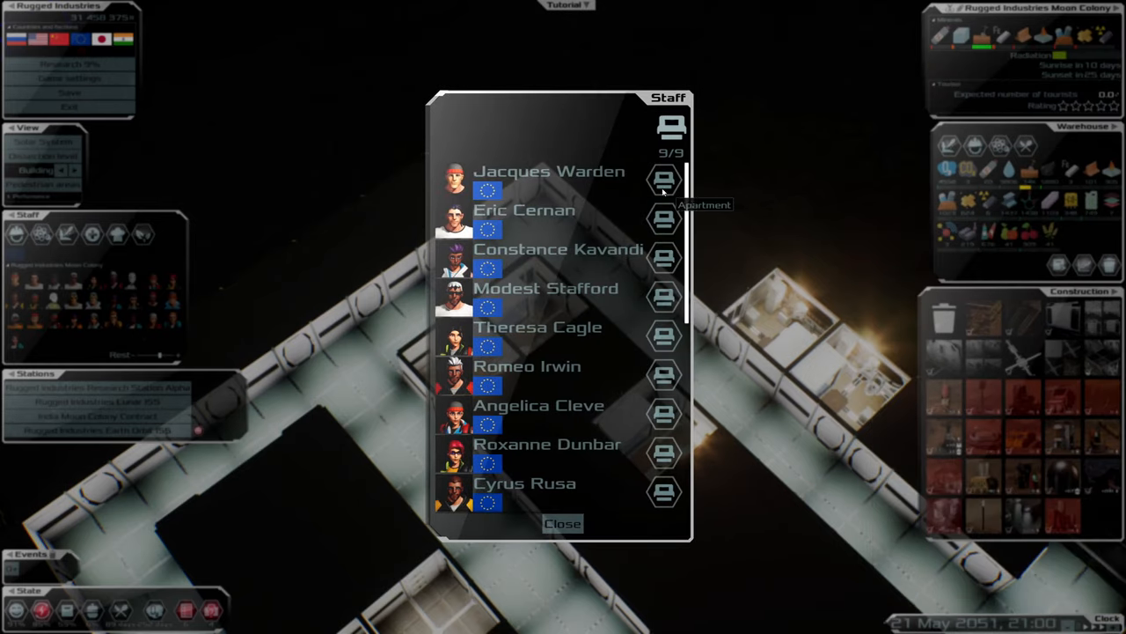
mouse_move(563, 523)
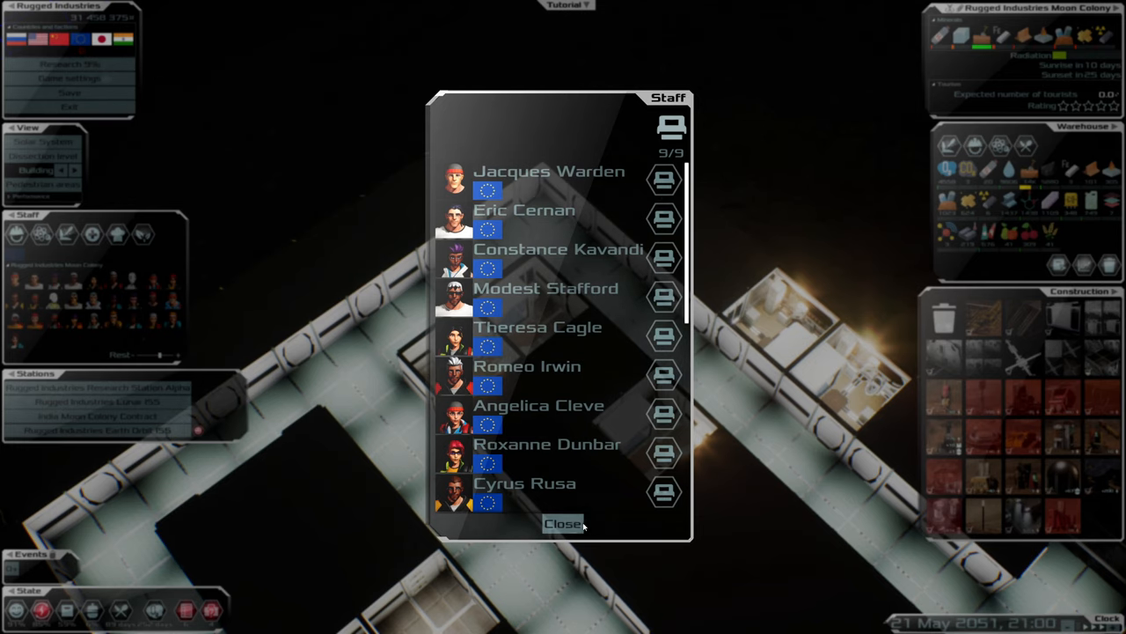
- House the first colonists, including Theresa Cagle and Romeo Irwin, in their own apartments
click(562, 523)
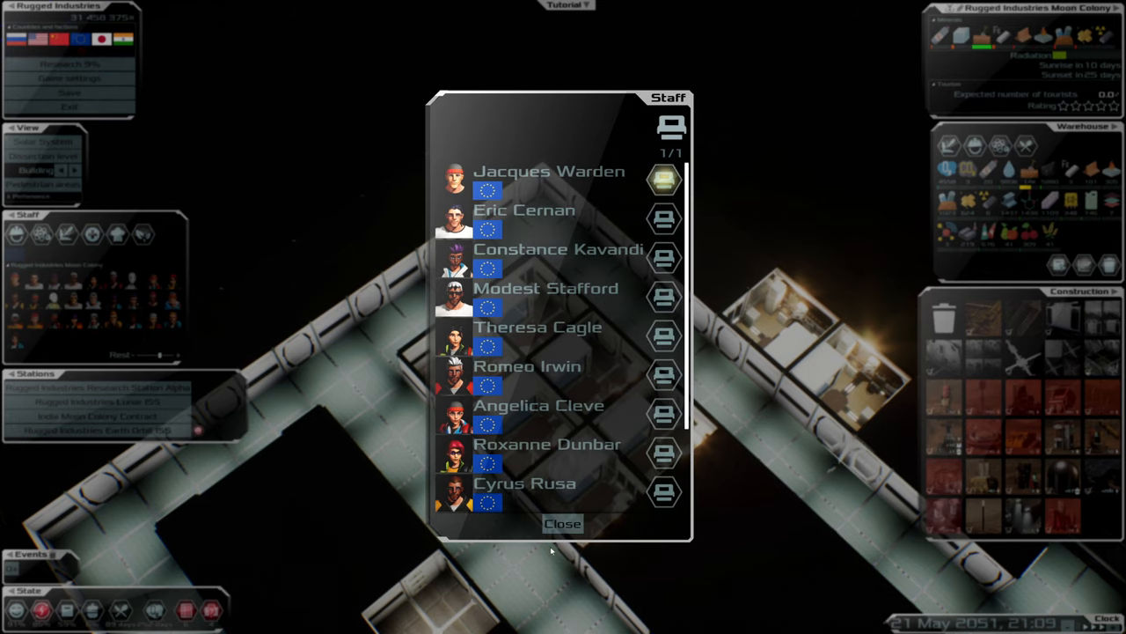
click(562, 523)
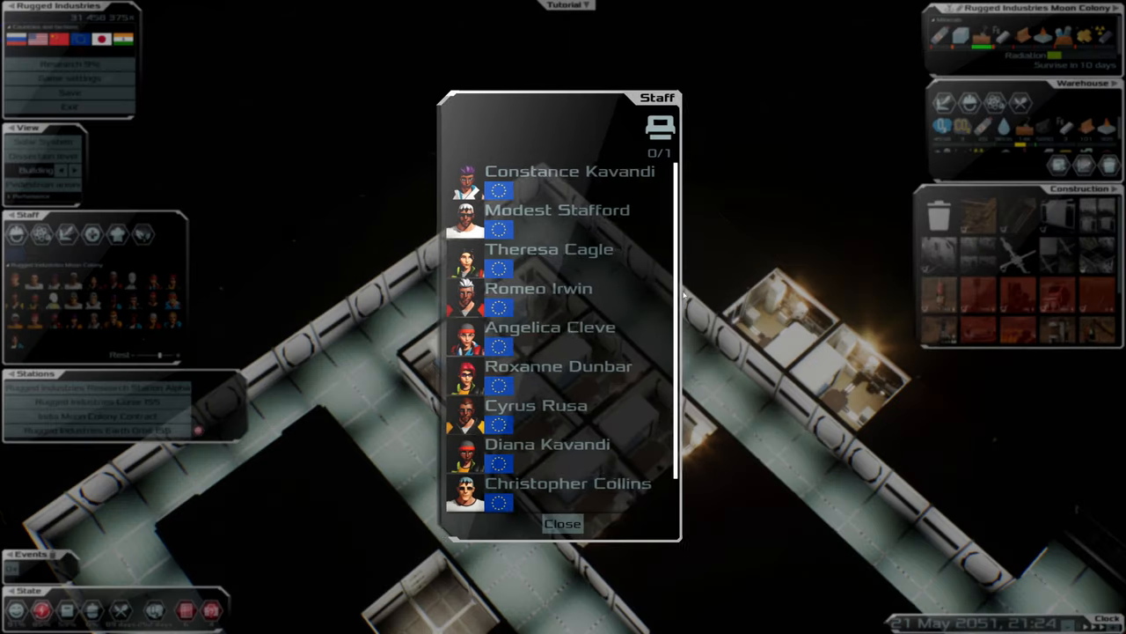
click(562, 522)
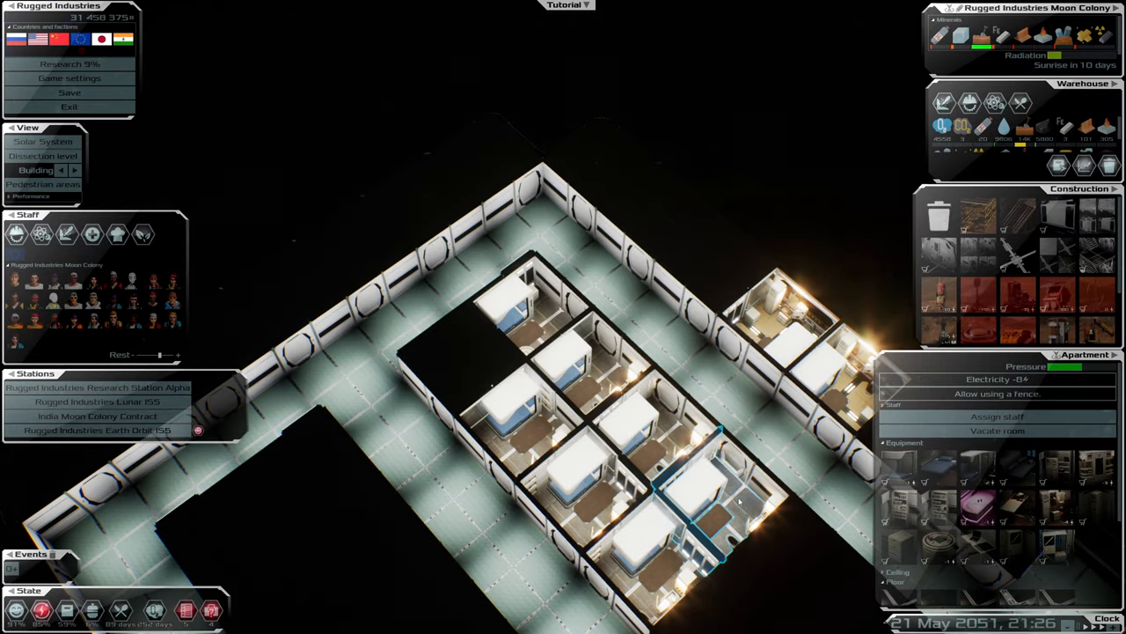
click(997, 416)
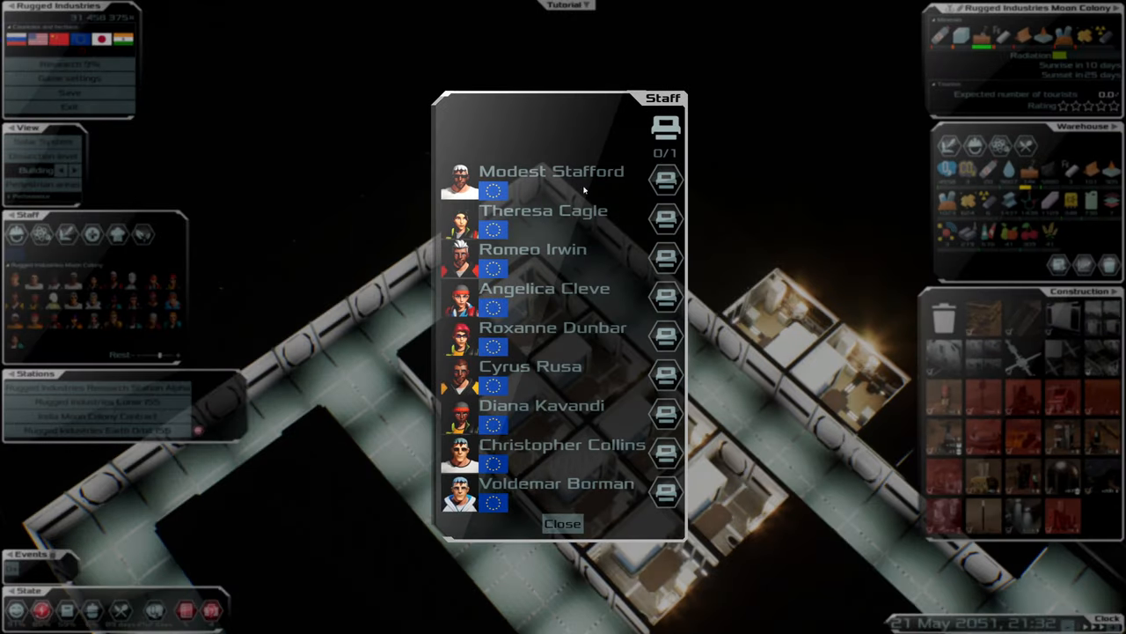
click(562, 522)
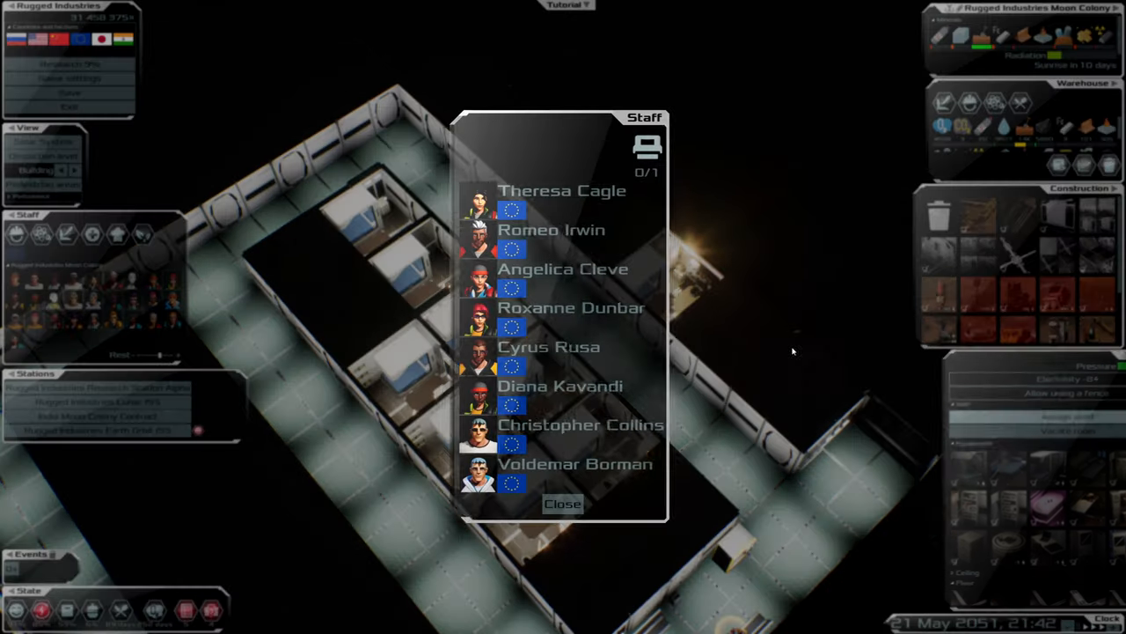
click(562, 504)
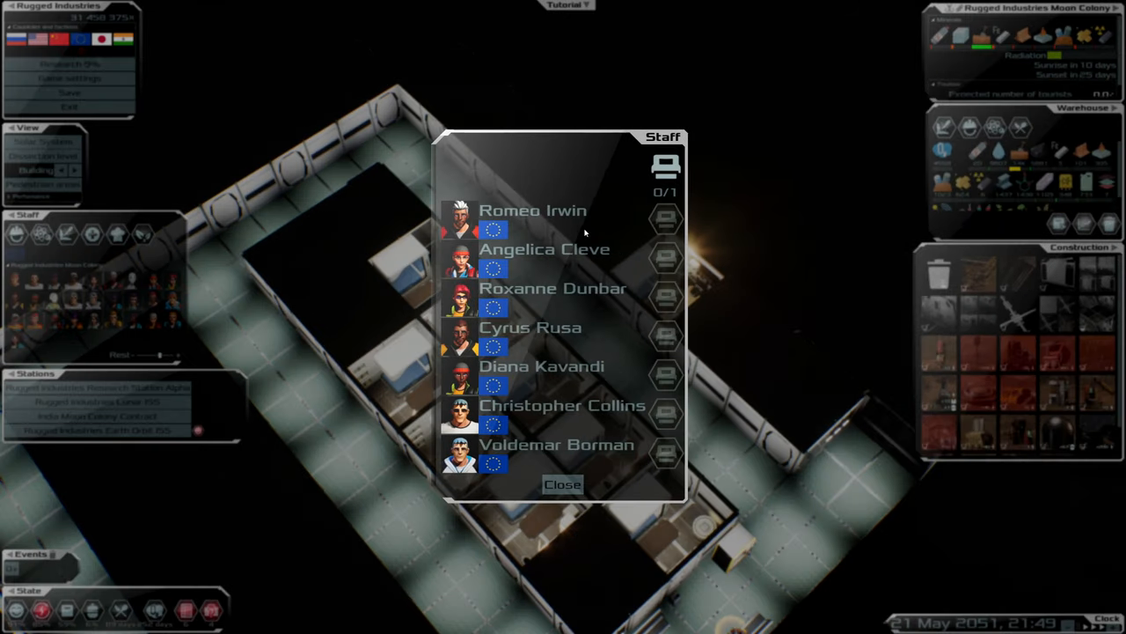
click(562, 483)
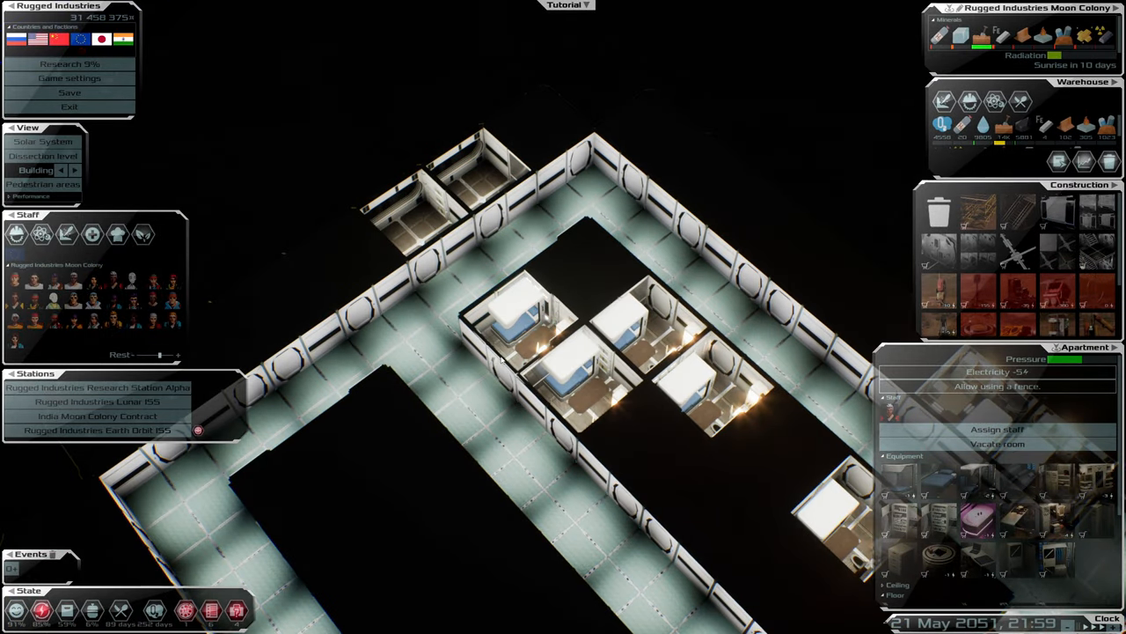
- Give Roxanne Dunbar and Diana Kavandi apartments and close the crew assignment list
click(997, 429)
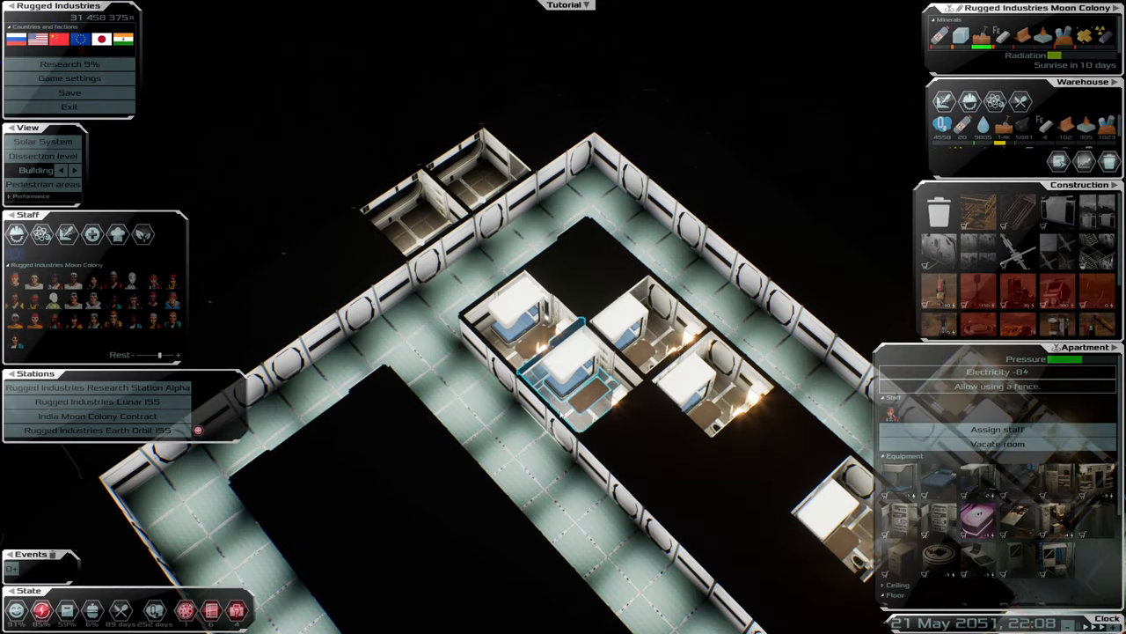
click(997, 430)
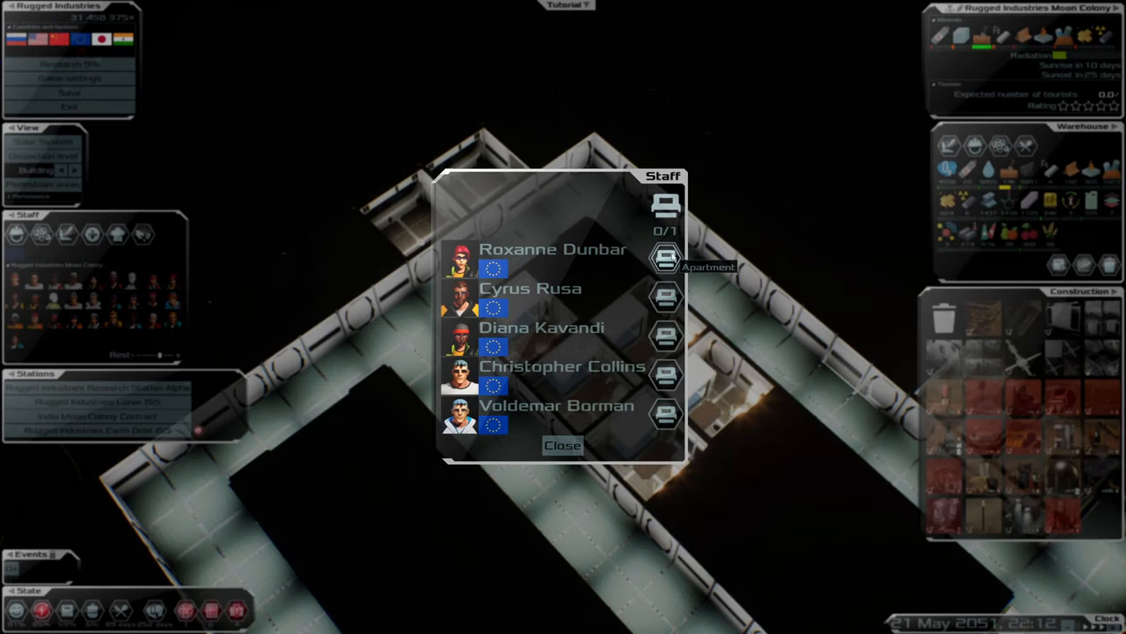
click(562, 444)
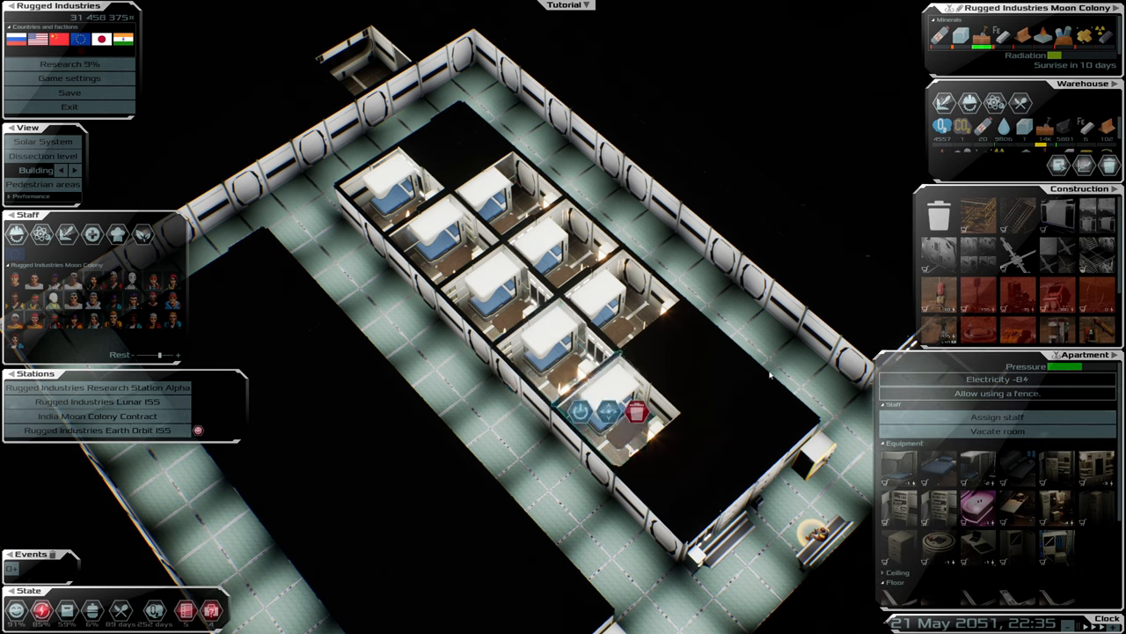
click(997, 416)
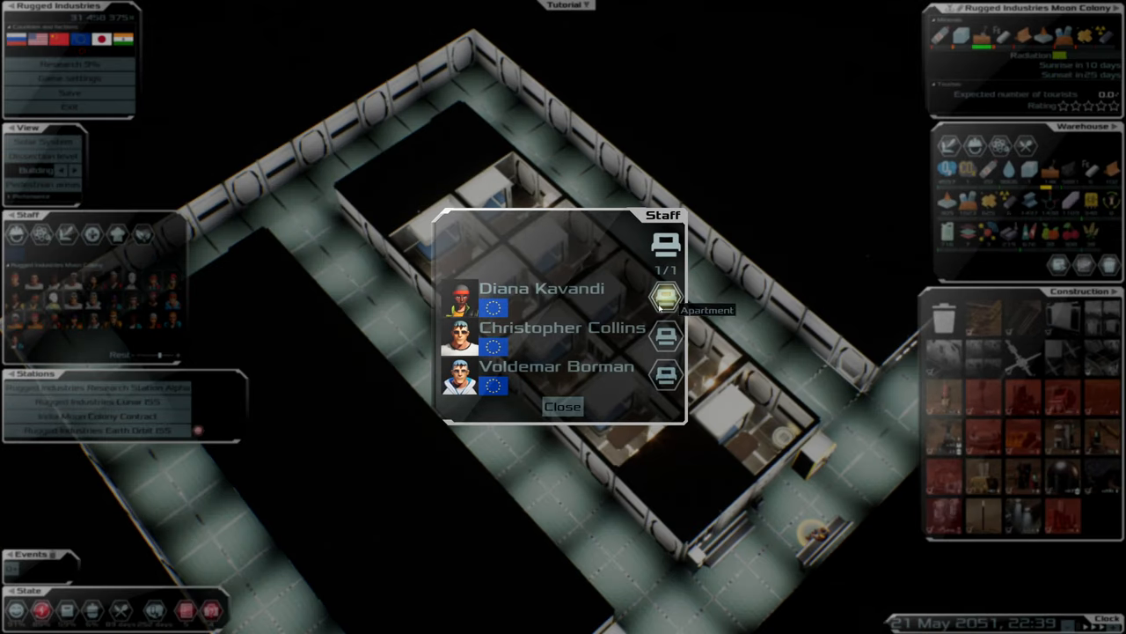
click(562, 407)
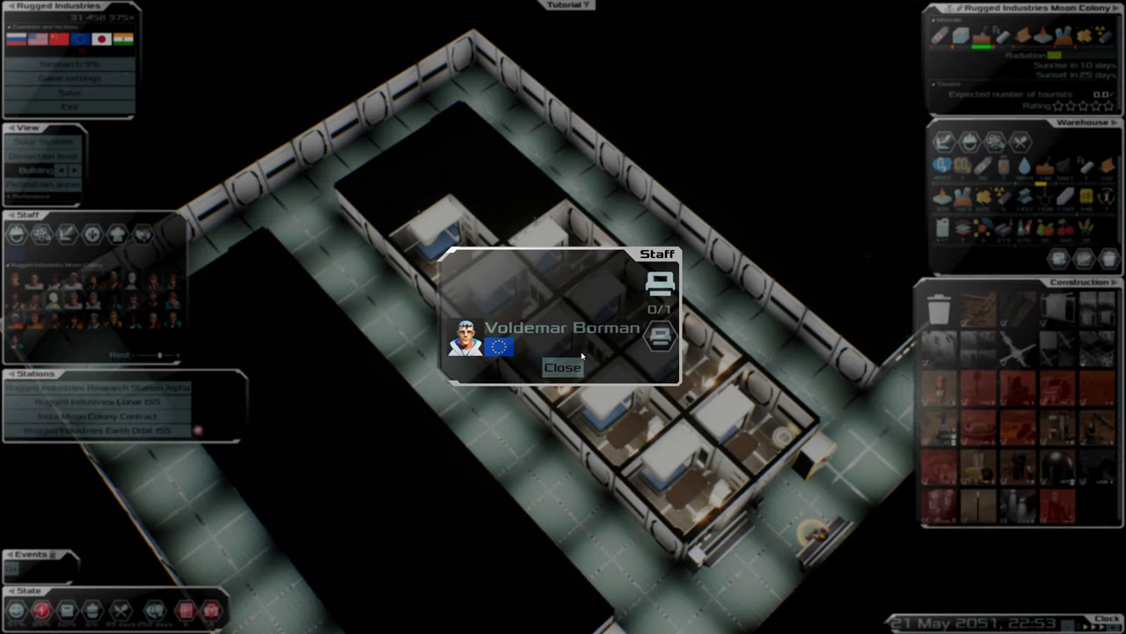
click(562, 367)
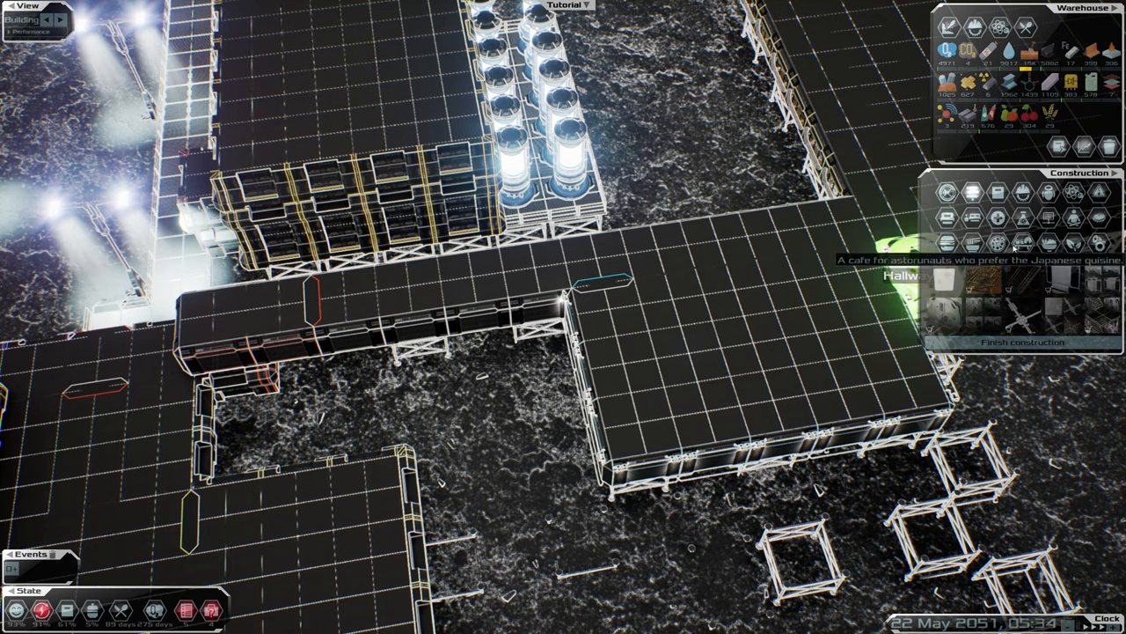
mouse_move(1099, 219)
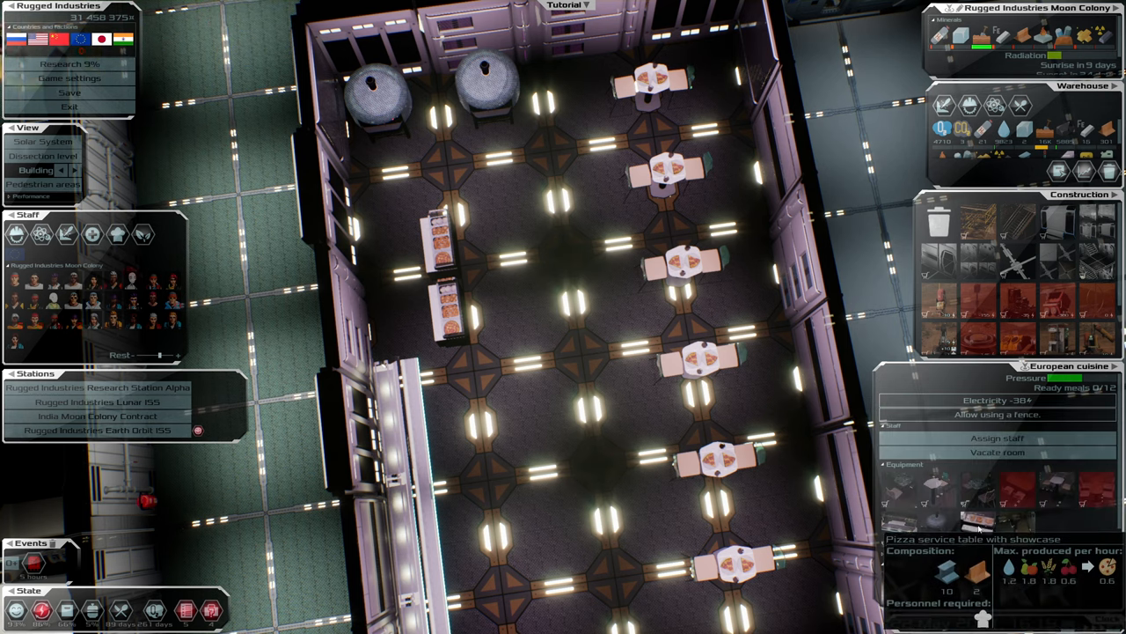
mouse_move(1005, 487)
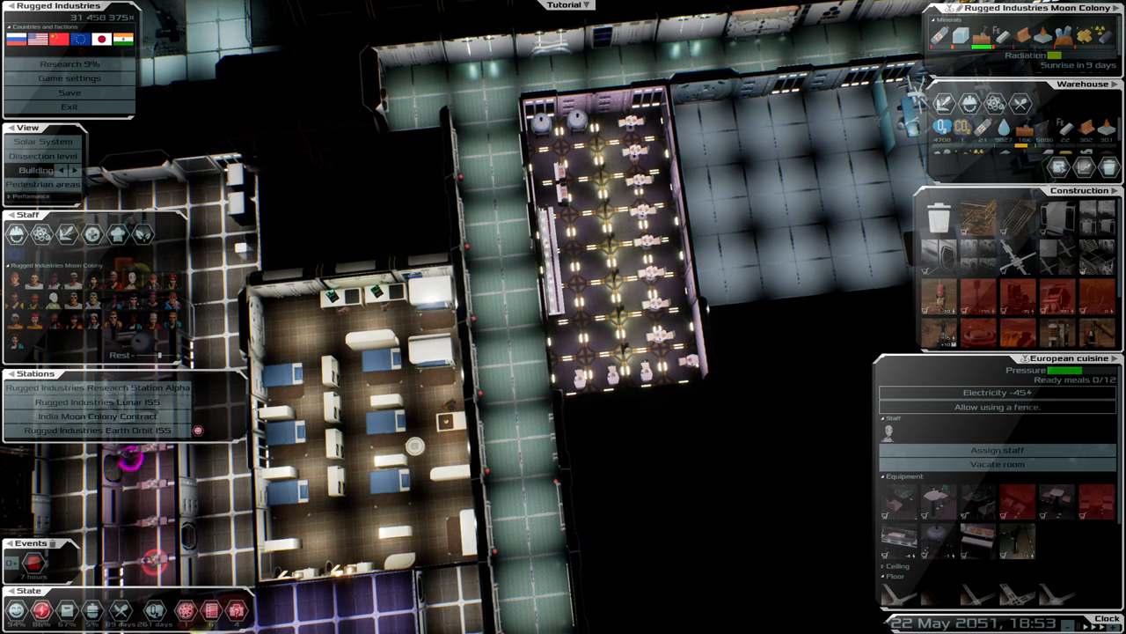
mouse_move(197, 430)
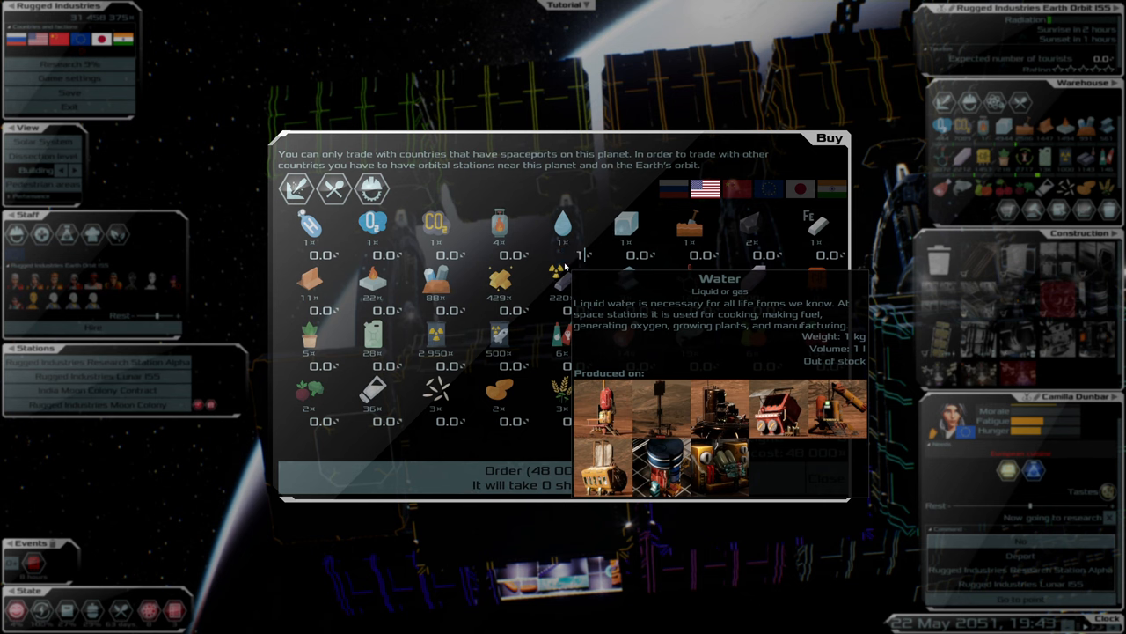
- Enter an order quantity ending in 0000 in the Earth Orbit ISS Buy window
text(0000)
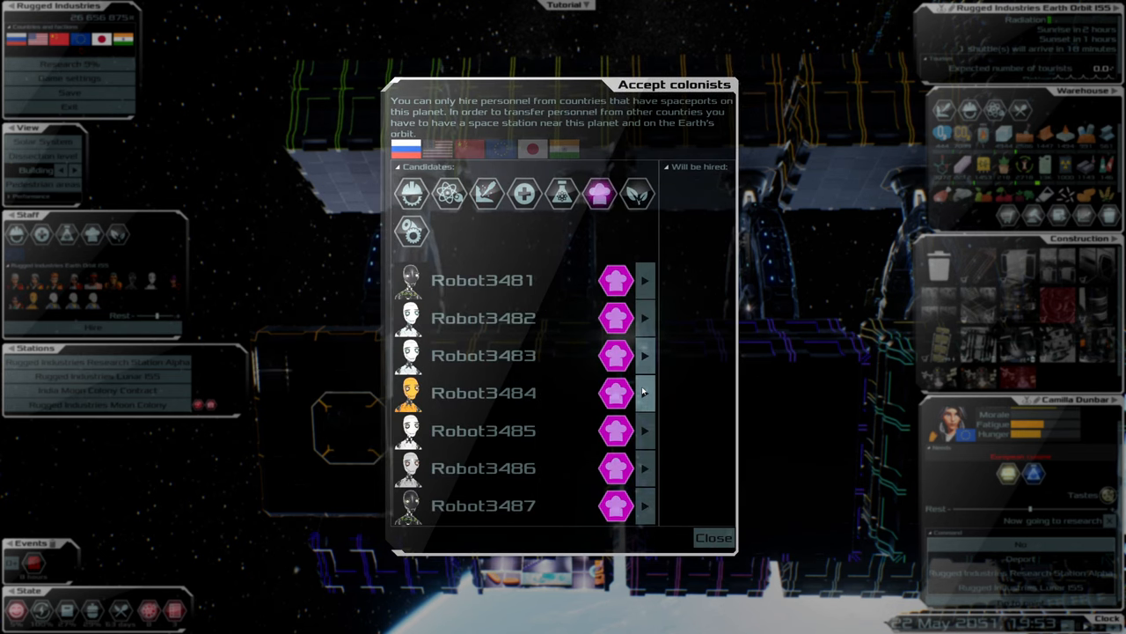
- Move two robot cooks into the Will be hired list at Earth Orbit ISS
click(645, 393)
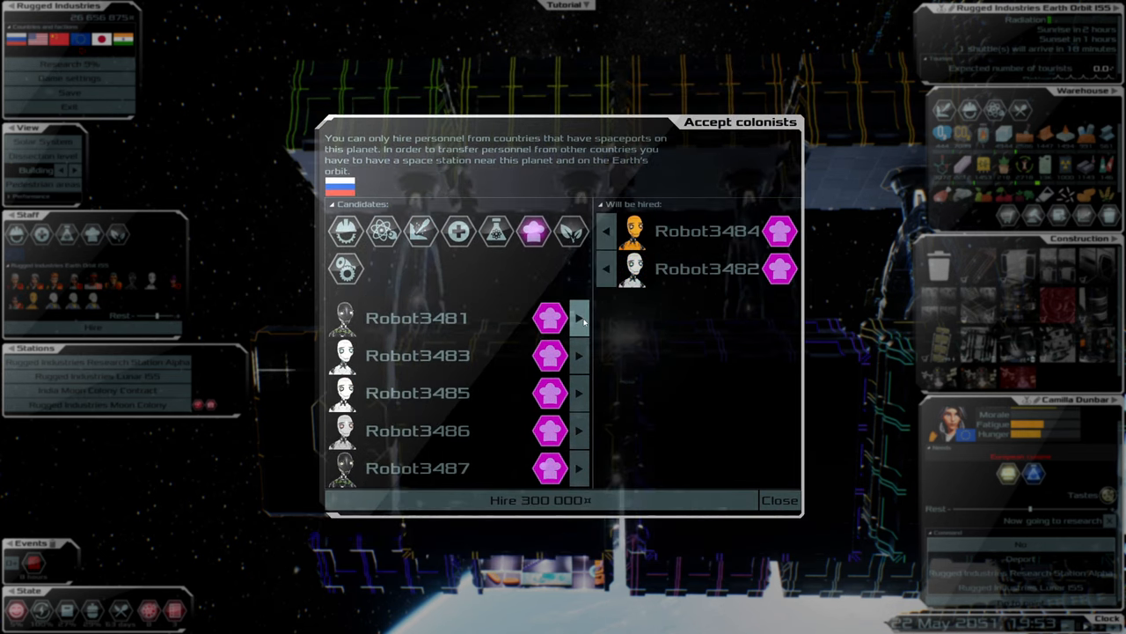
click(578, 317)
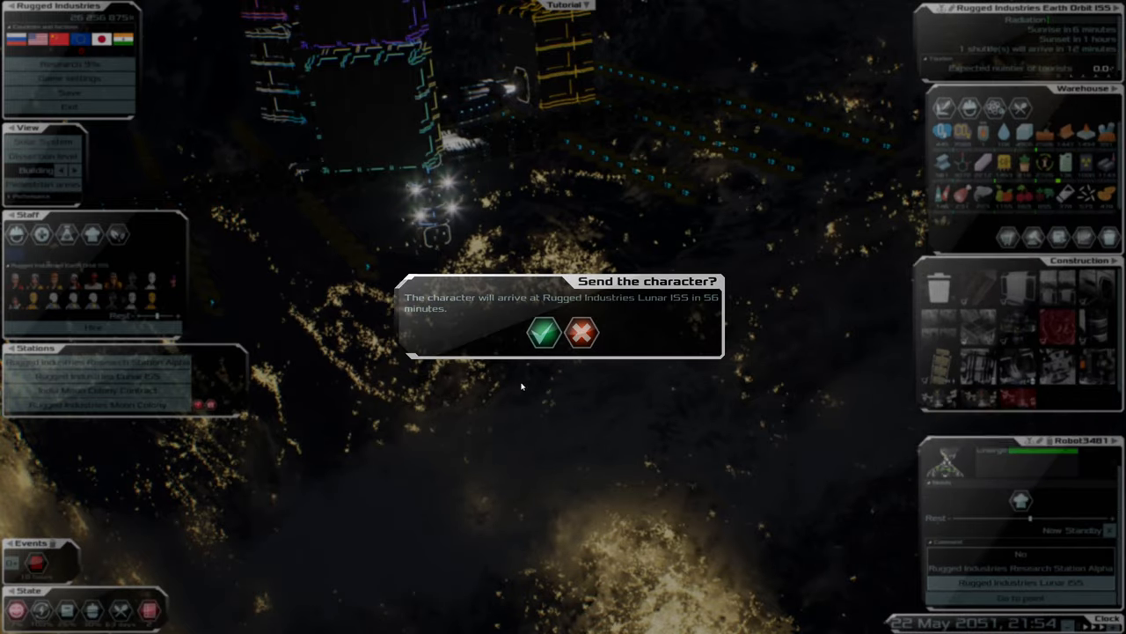
- Confirm sending Robot3481 and Robot3484 to Rugged Industries Lunar ISS
click(544, 332)
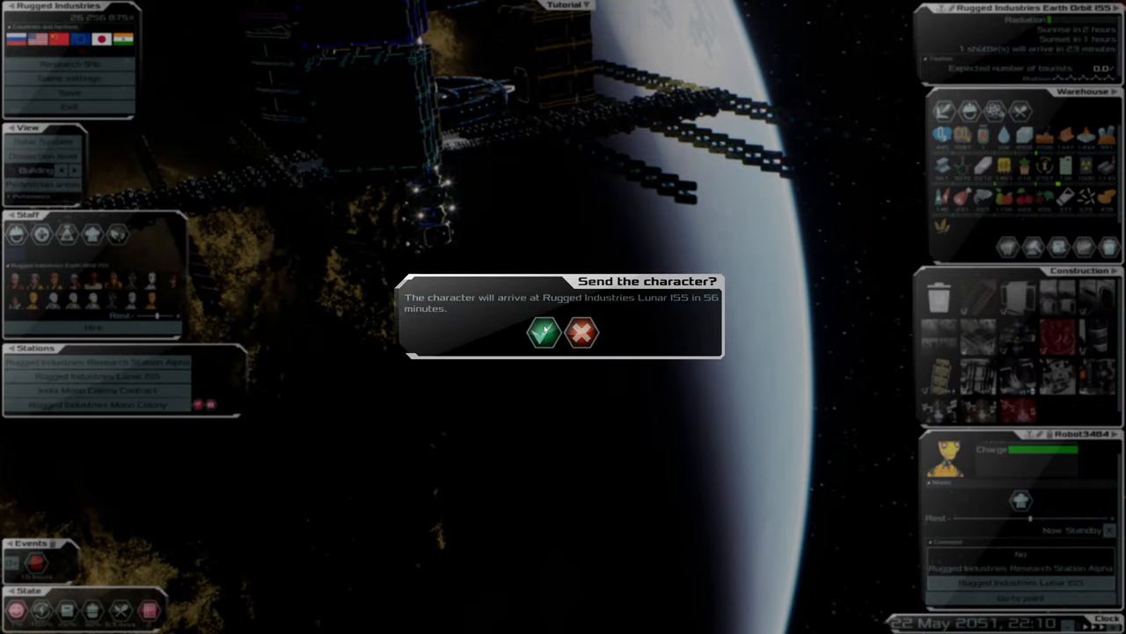
click(544, 333)
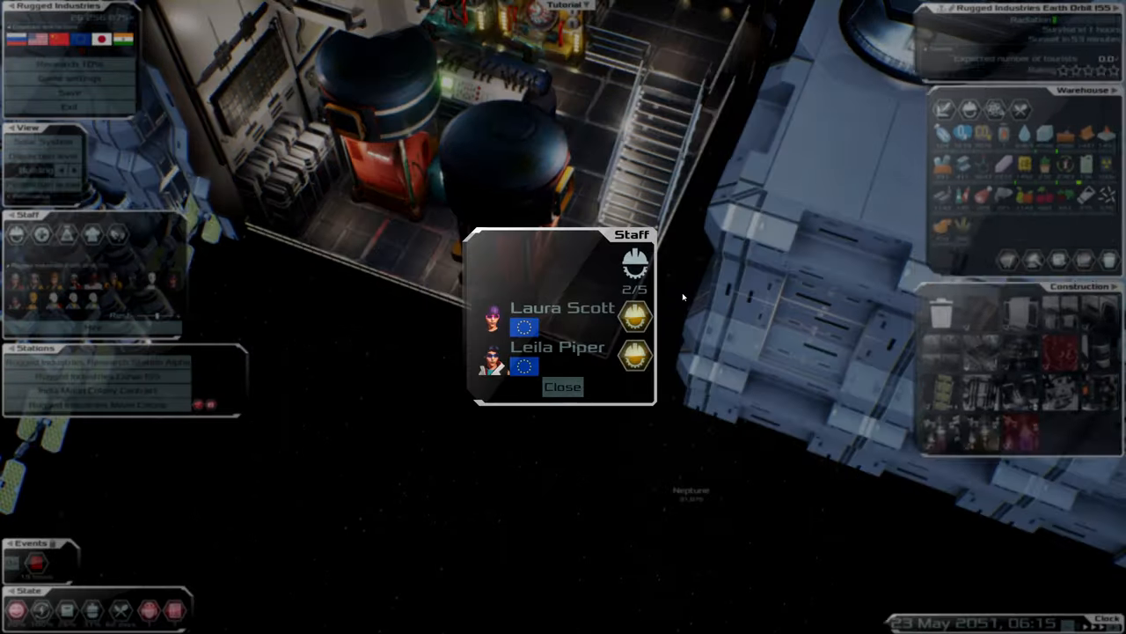
- Switch to the Lunar ISS station and send Robot3482 to Rugged Industries Moon Colony
click(562, 388)
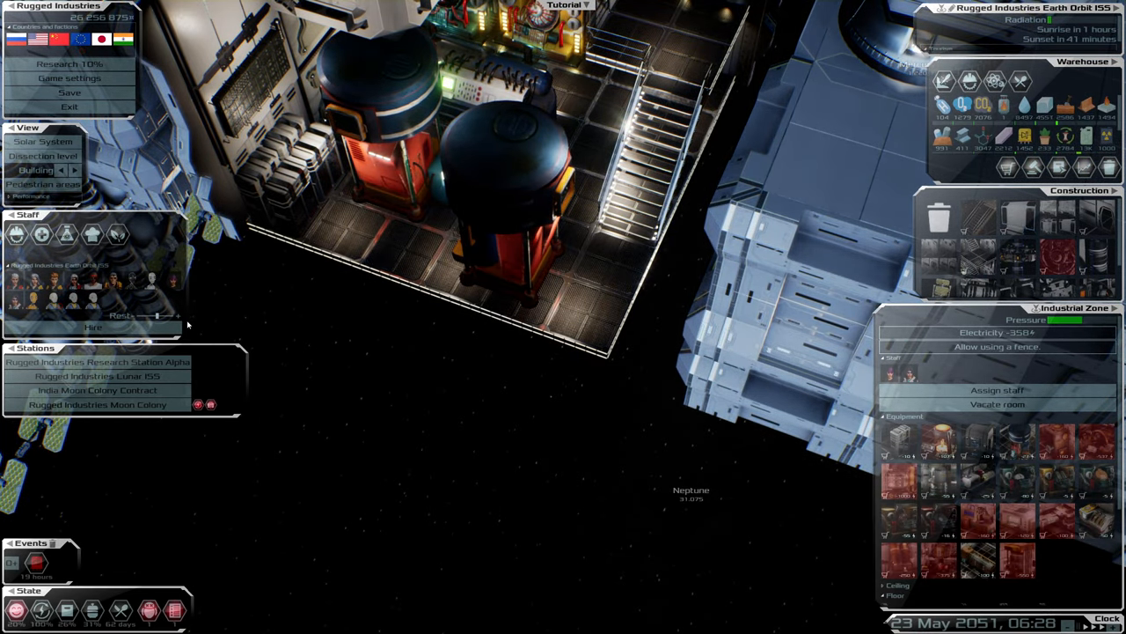
click(493, 185)
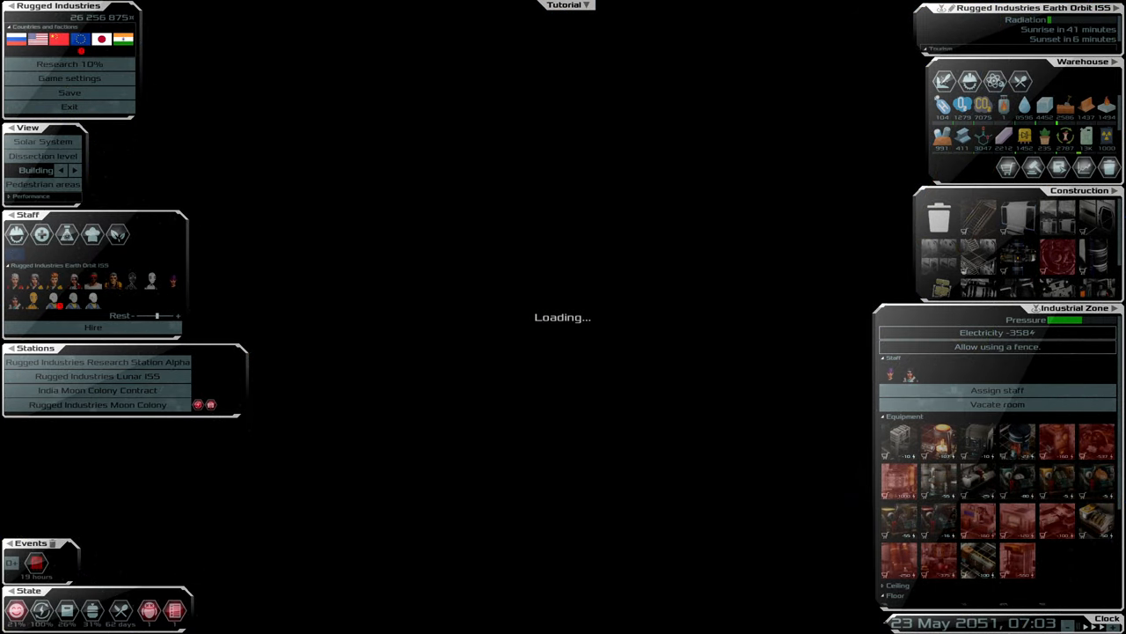
click(97, 376)
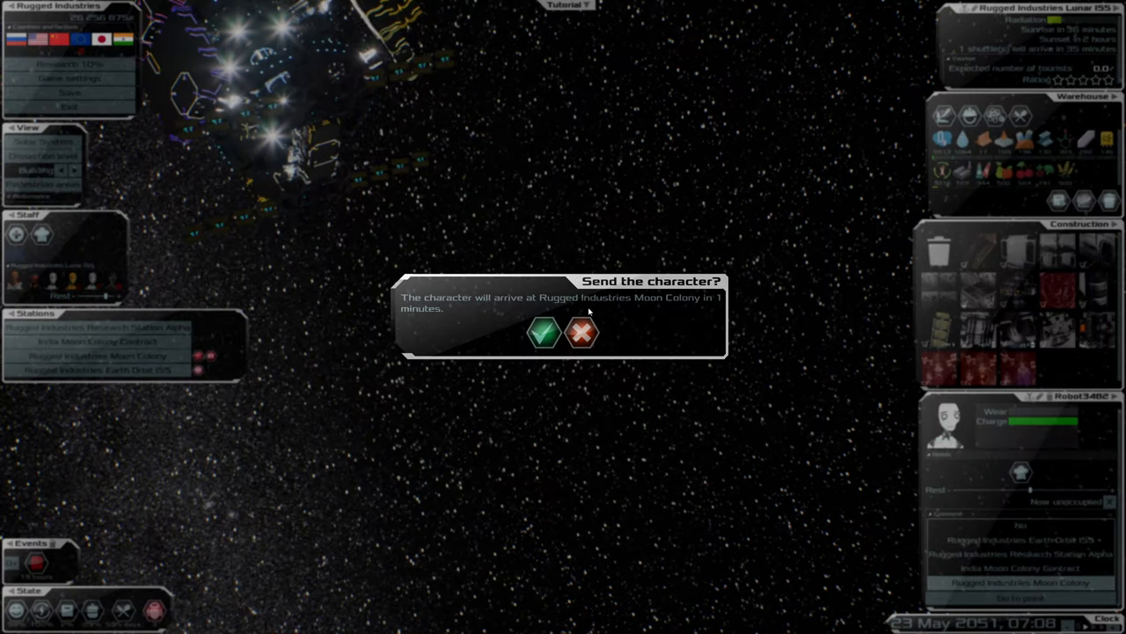
click(543, 333)
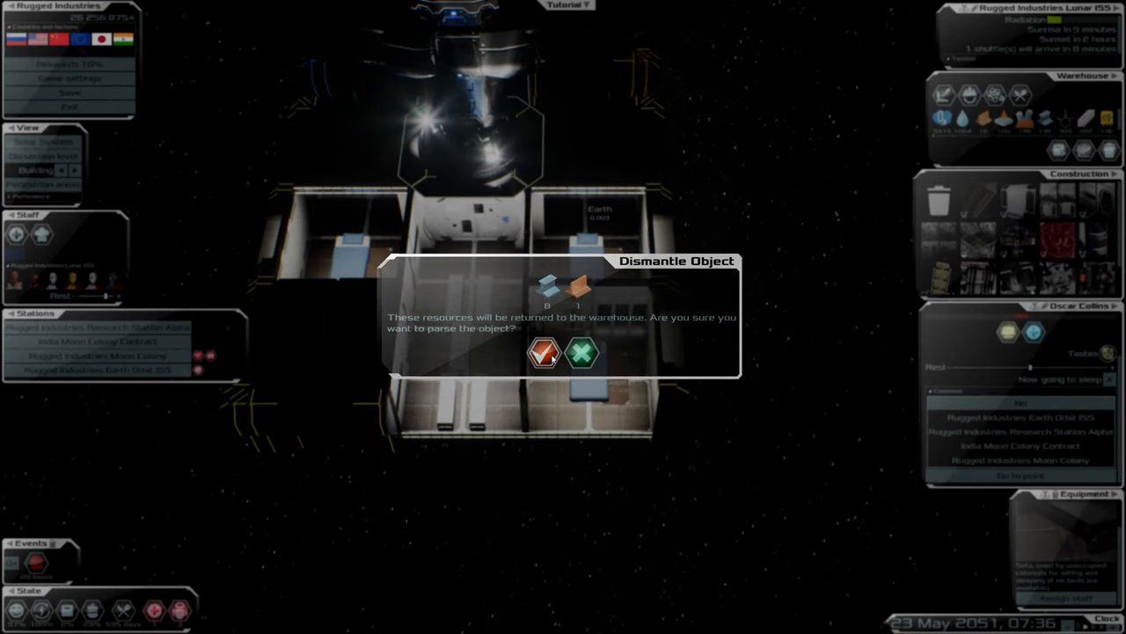
- Dismantle the unneeded hallway object so its resources return to the warehouse
click(582, 352)
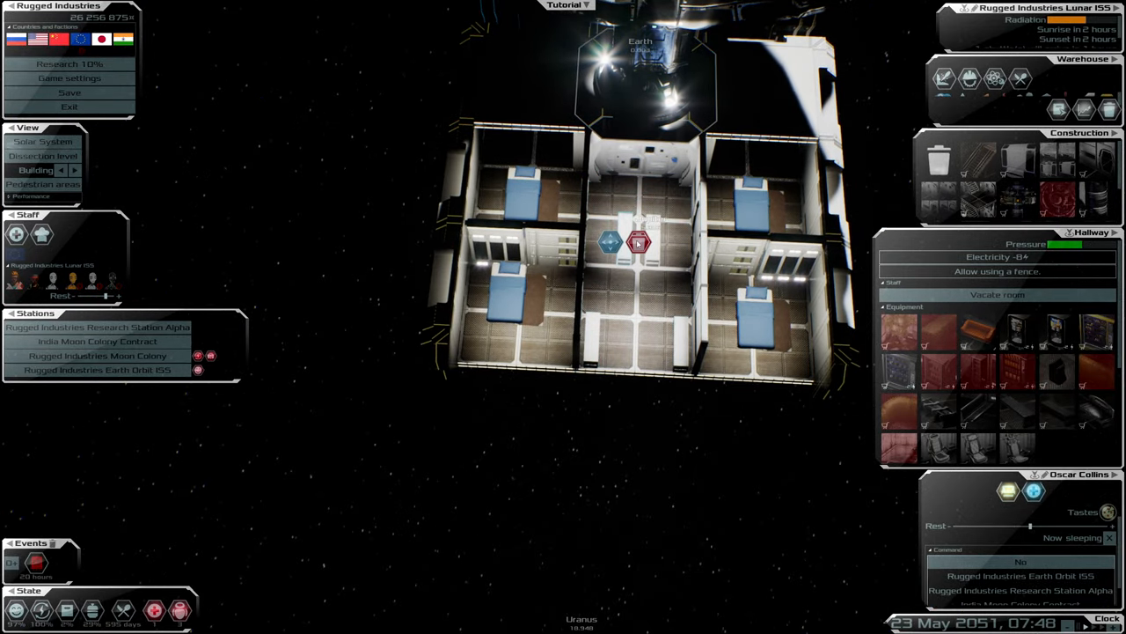
click(639, 242)
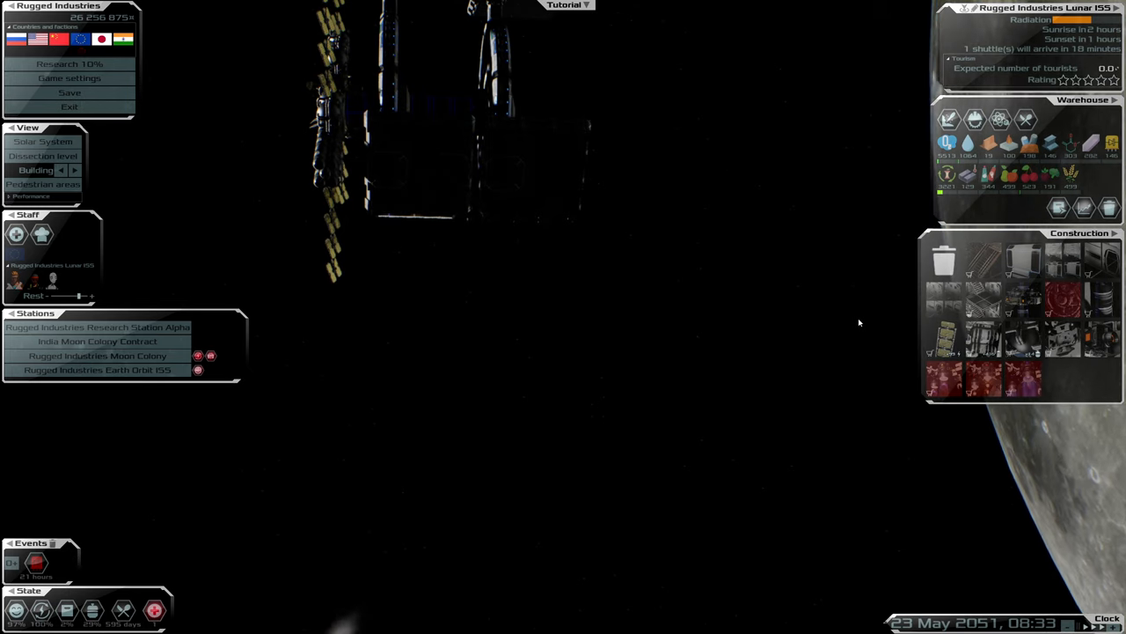
mouse_move(968, 143)
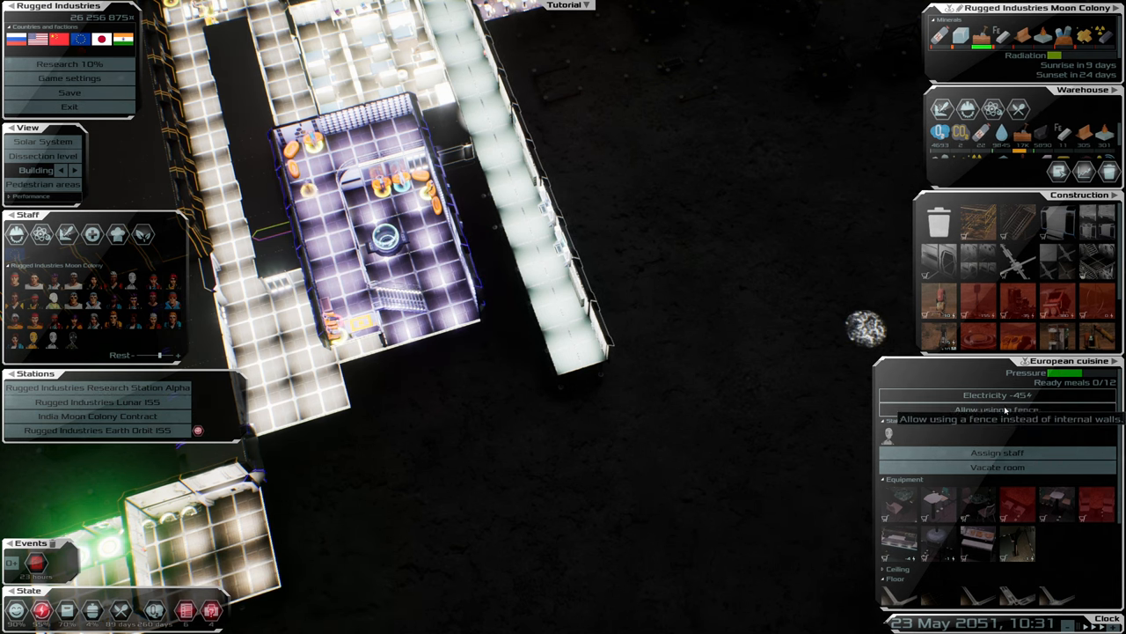
- Assign robot chefs as staff to the European cuisine restaurant
click(997, 452)
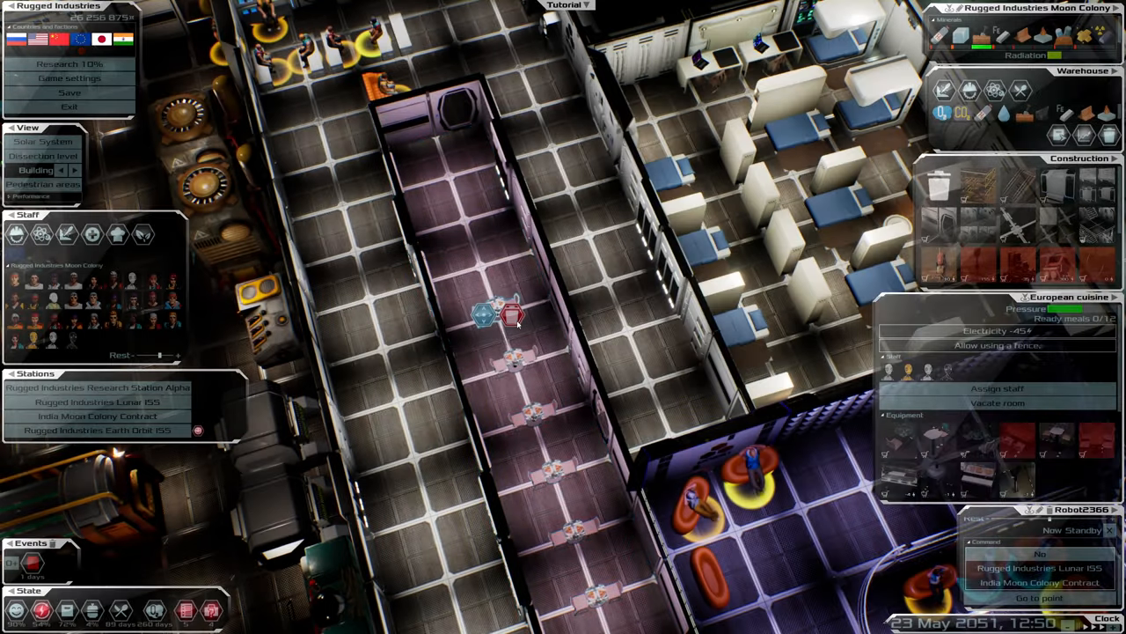
- Dismantle an old equipment object in the narrow industrial room beside the restaurant
click(510, 312)
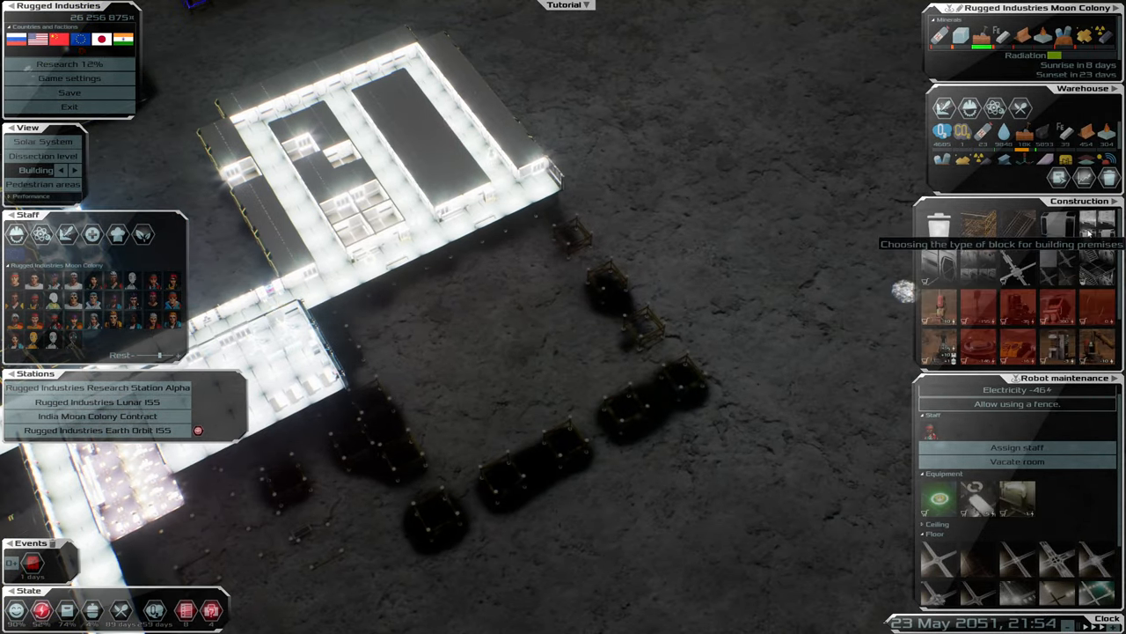
mouse_move(1005, 137)
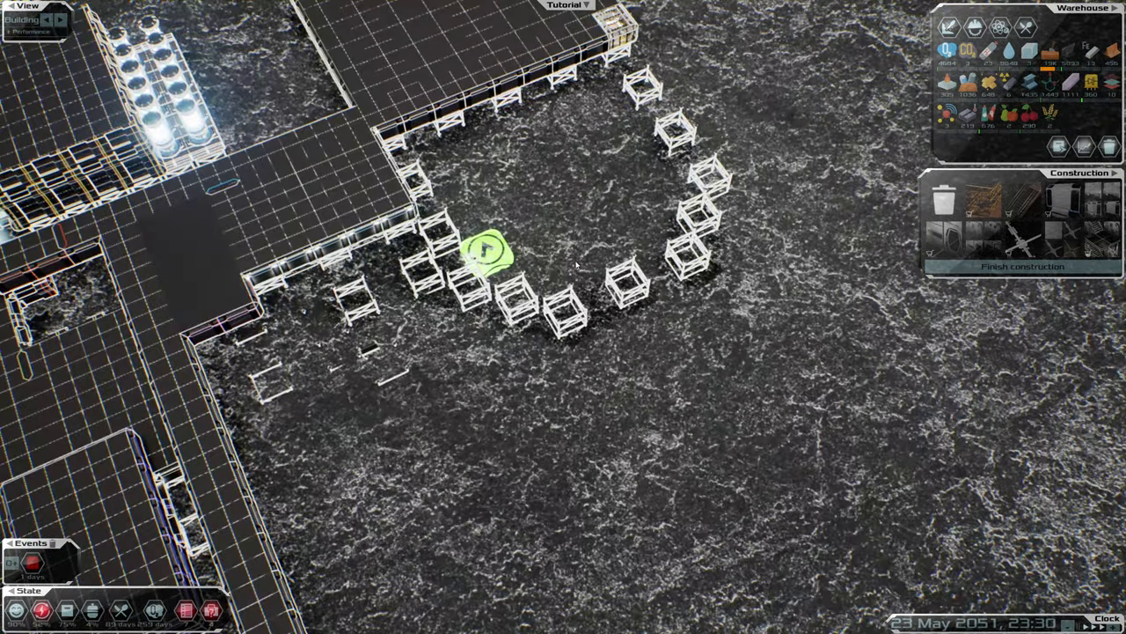
mouse_move(1055, 202)
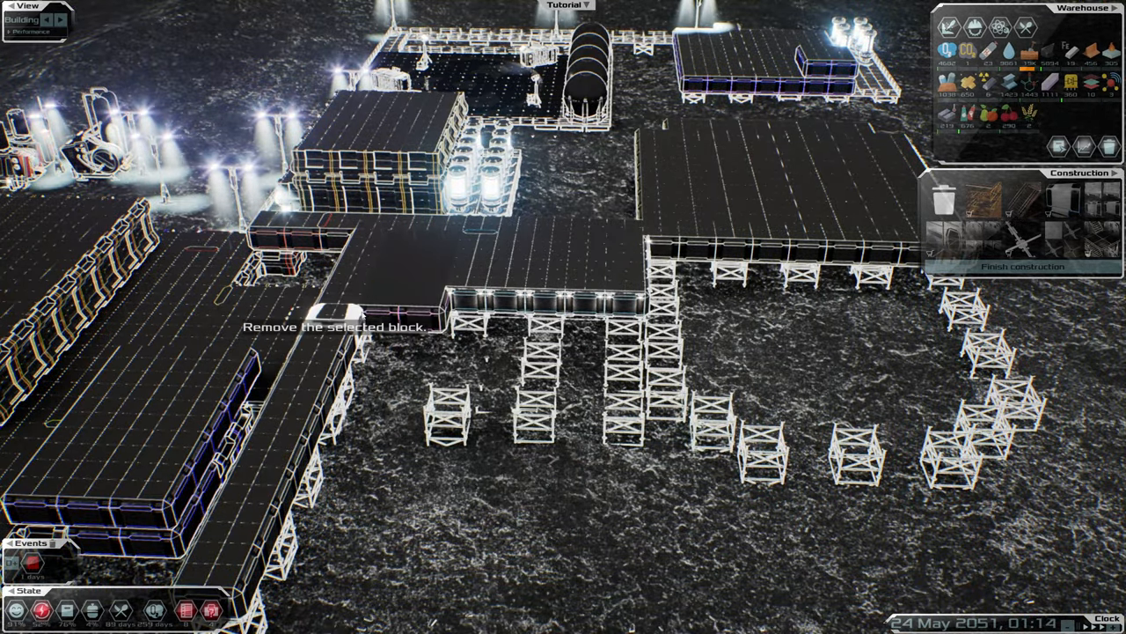
- Remove the misplaced scaffolding block from the expansion ring beside the base
click(479, 458)
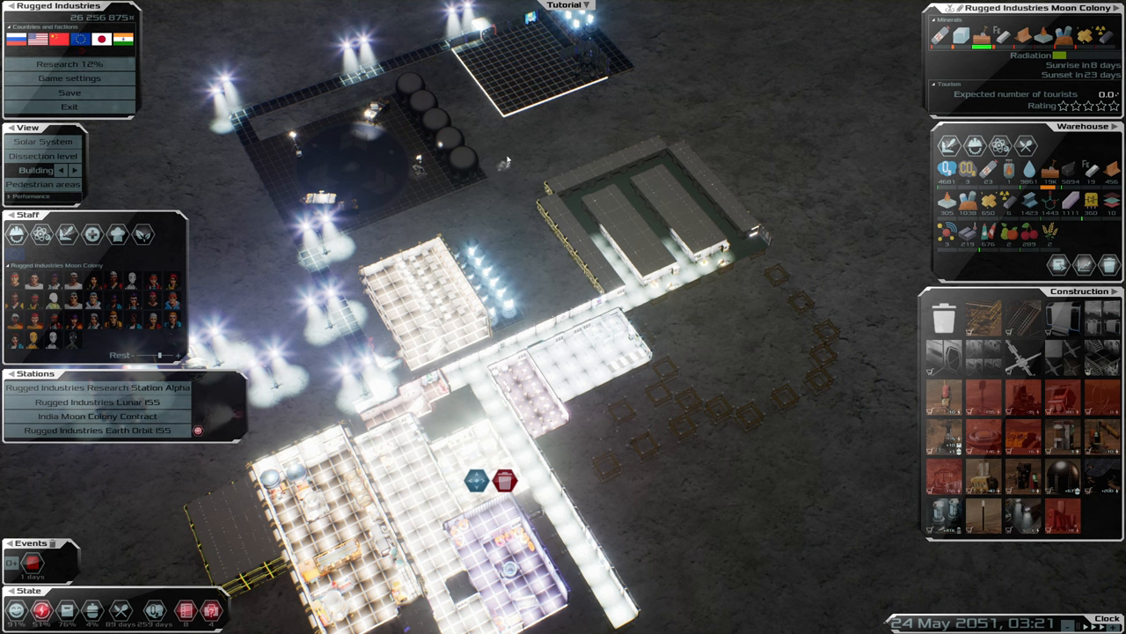
mouse_move(66, 233)
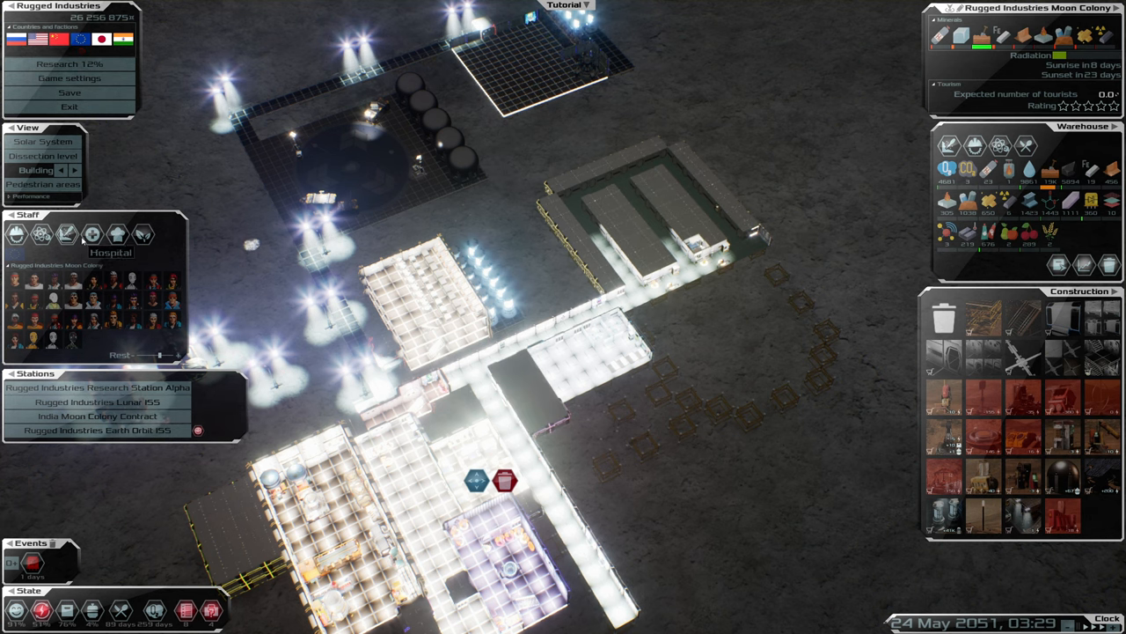